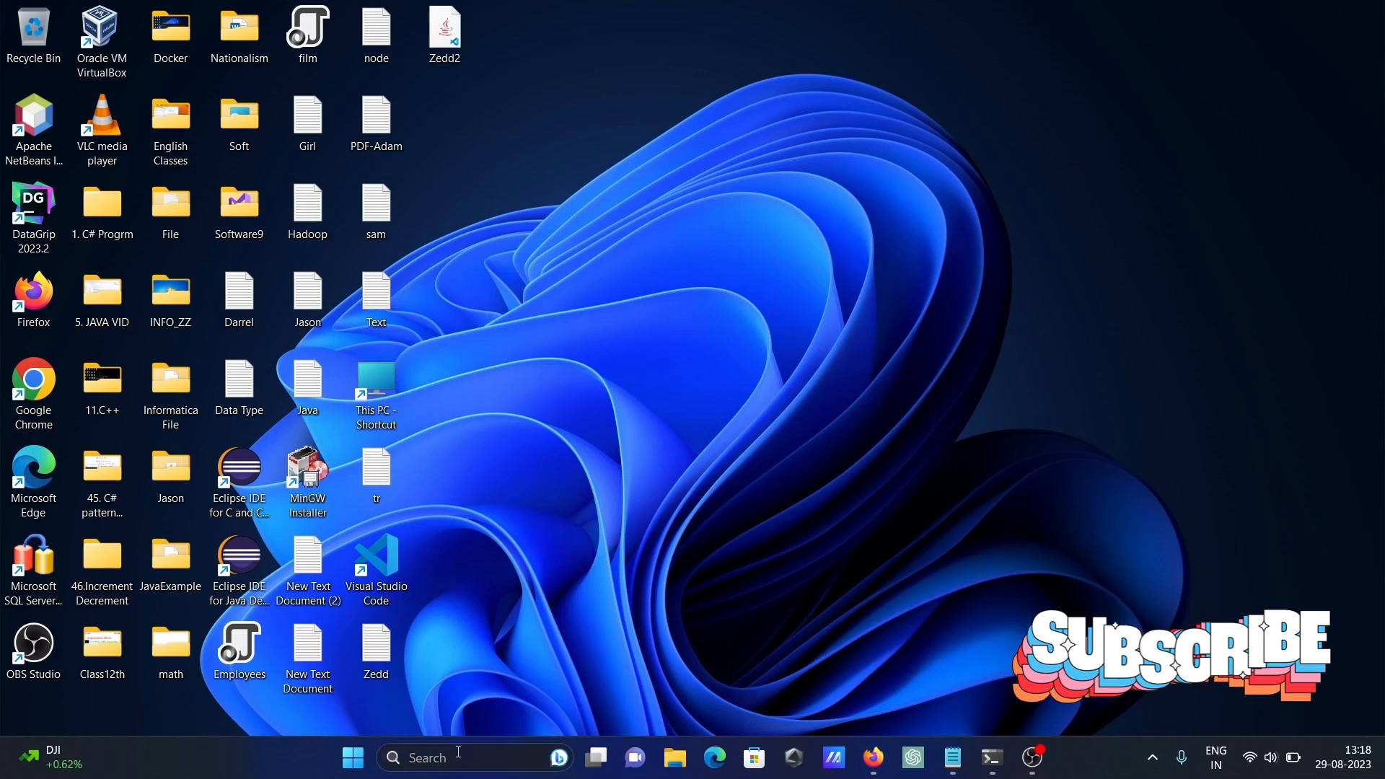
# Step: Search for 'ssms' and launch SQL Server Management Studio to its Connect to Server dialog
pyautogui.write('ssms')
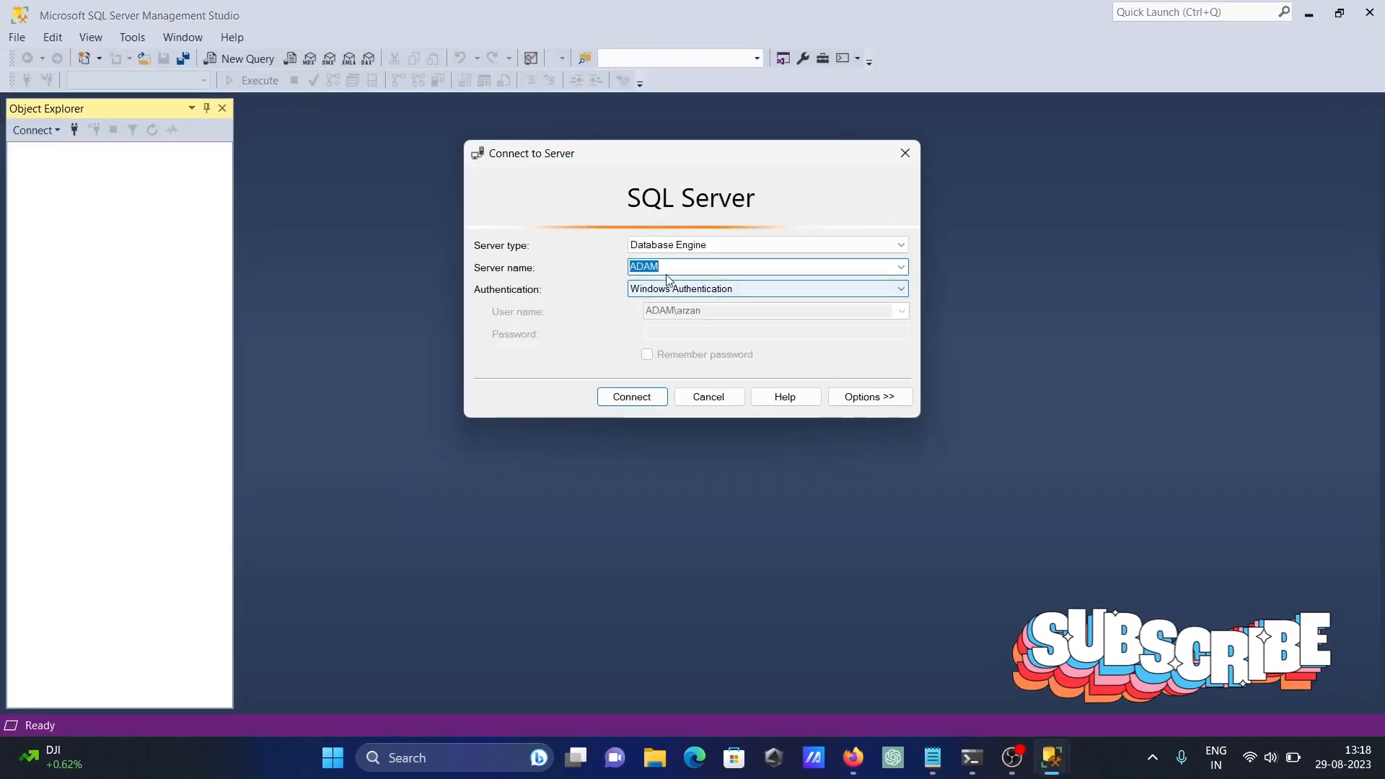
# Step: Connect to the ADAM server and expand Databases, Adam and Tables in Object Explorer
pyautogui.click(630, 396)
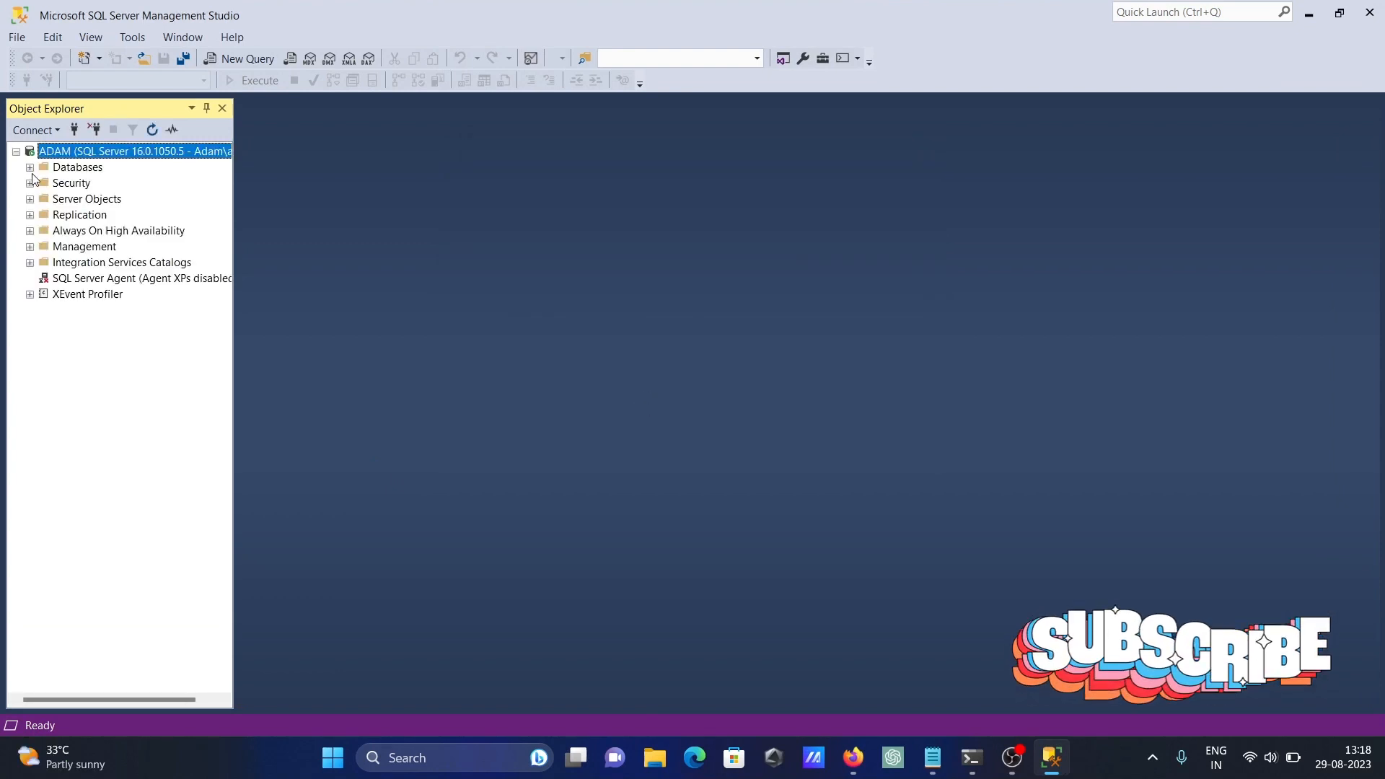
pyautogui.click(29, 166)
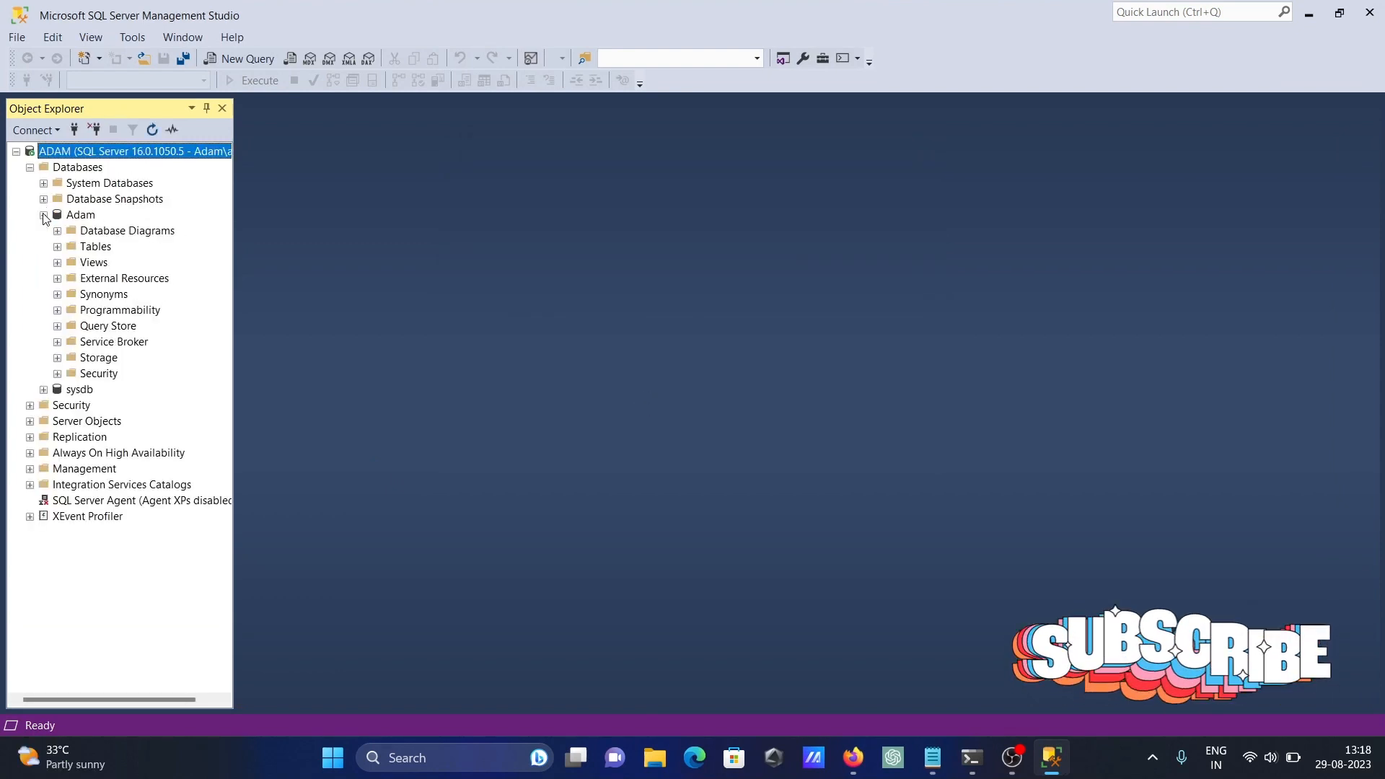
pyautogui.click(56, 247)
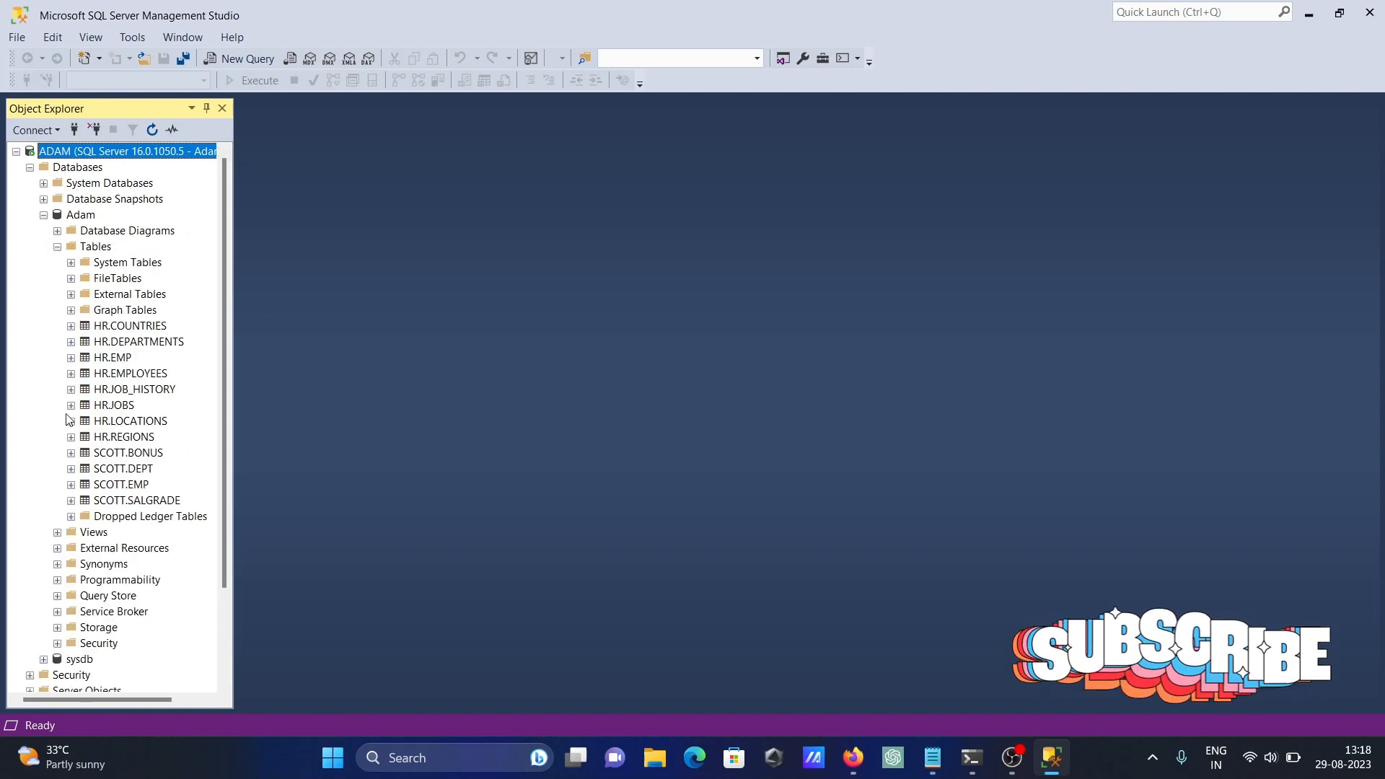
pyautogui.moveTo(726, 247)
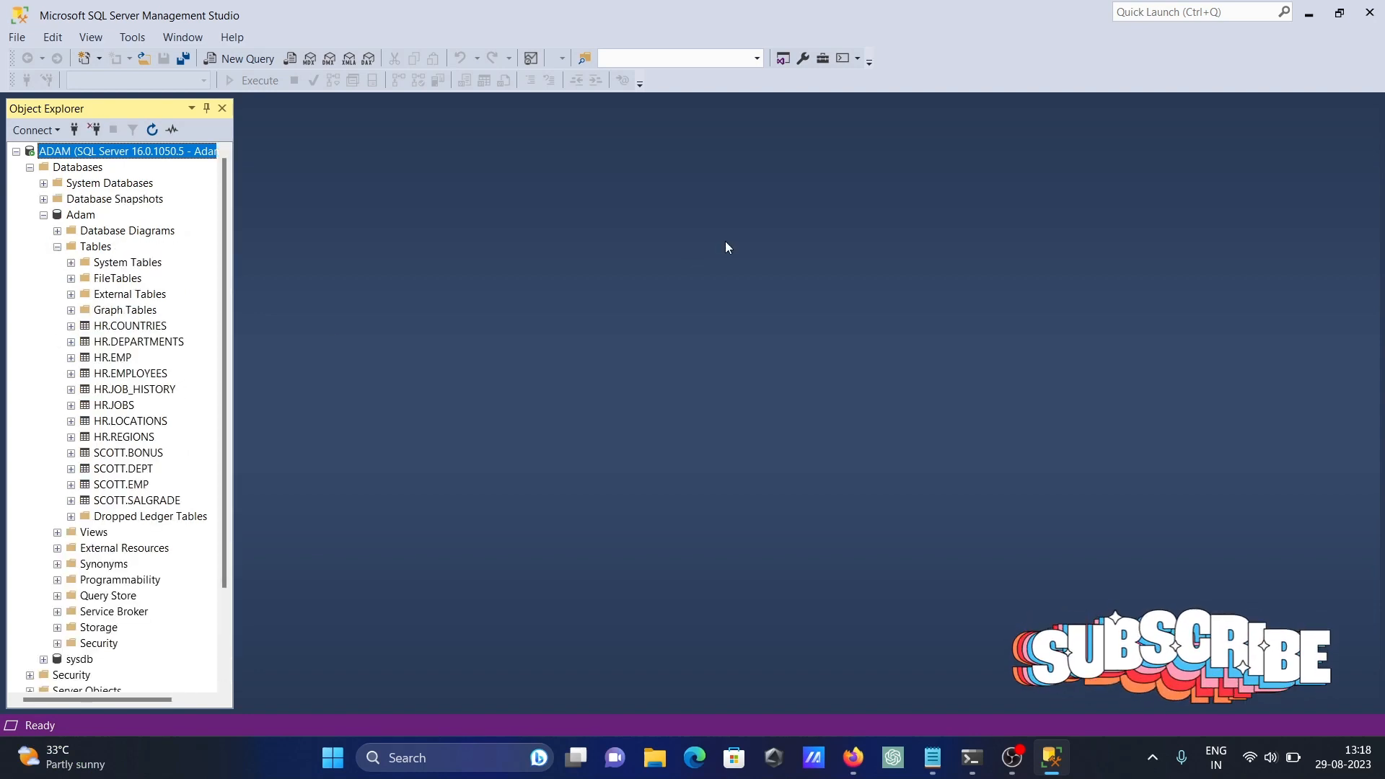
pyautogui.moveTo(1309, 12)
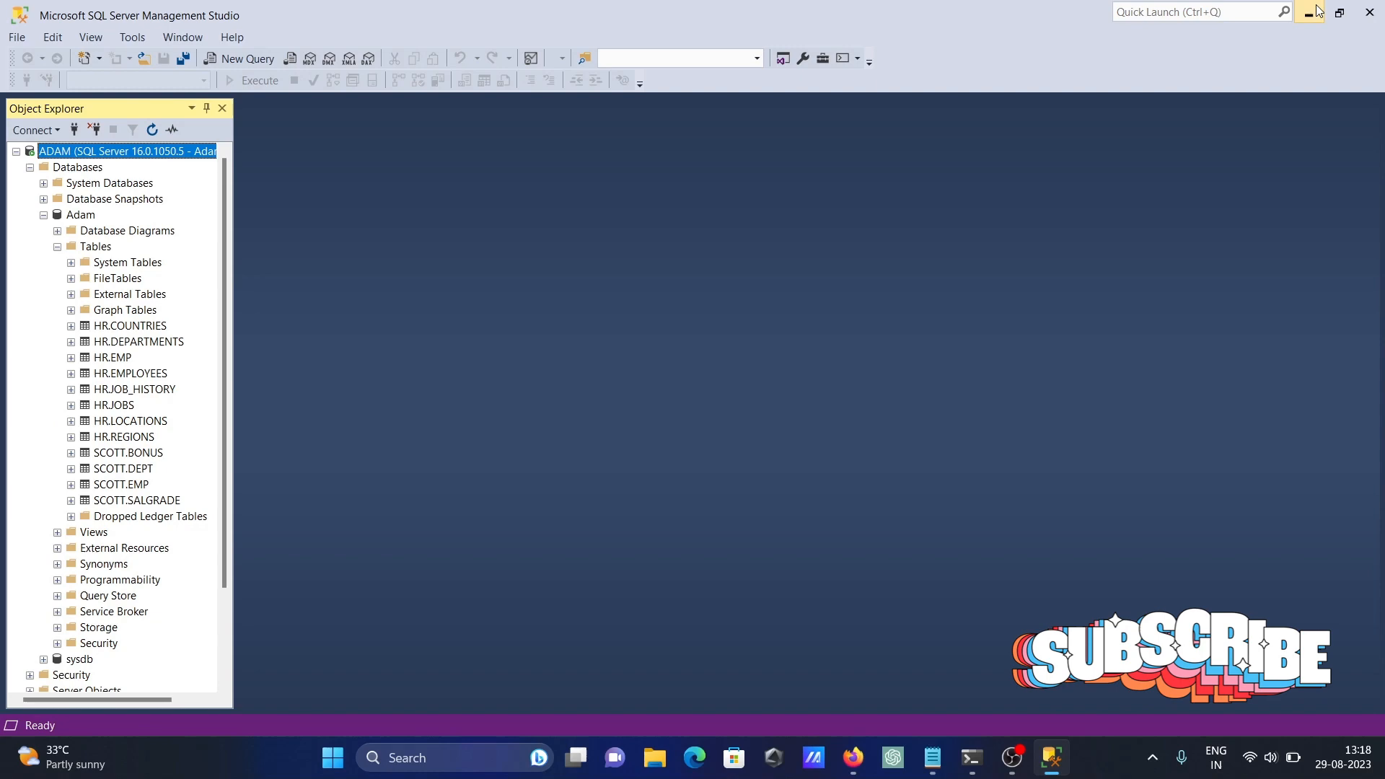
# Step: Minimize SSMS and launch 'powershell 7 (x64)' from taskbar search
pyautogui.click(1311, 12)
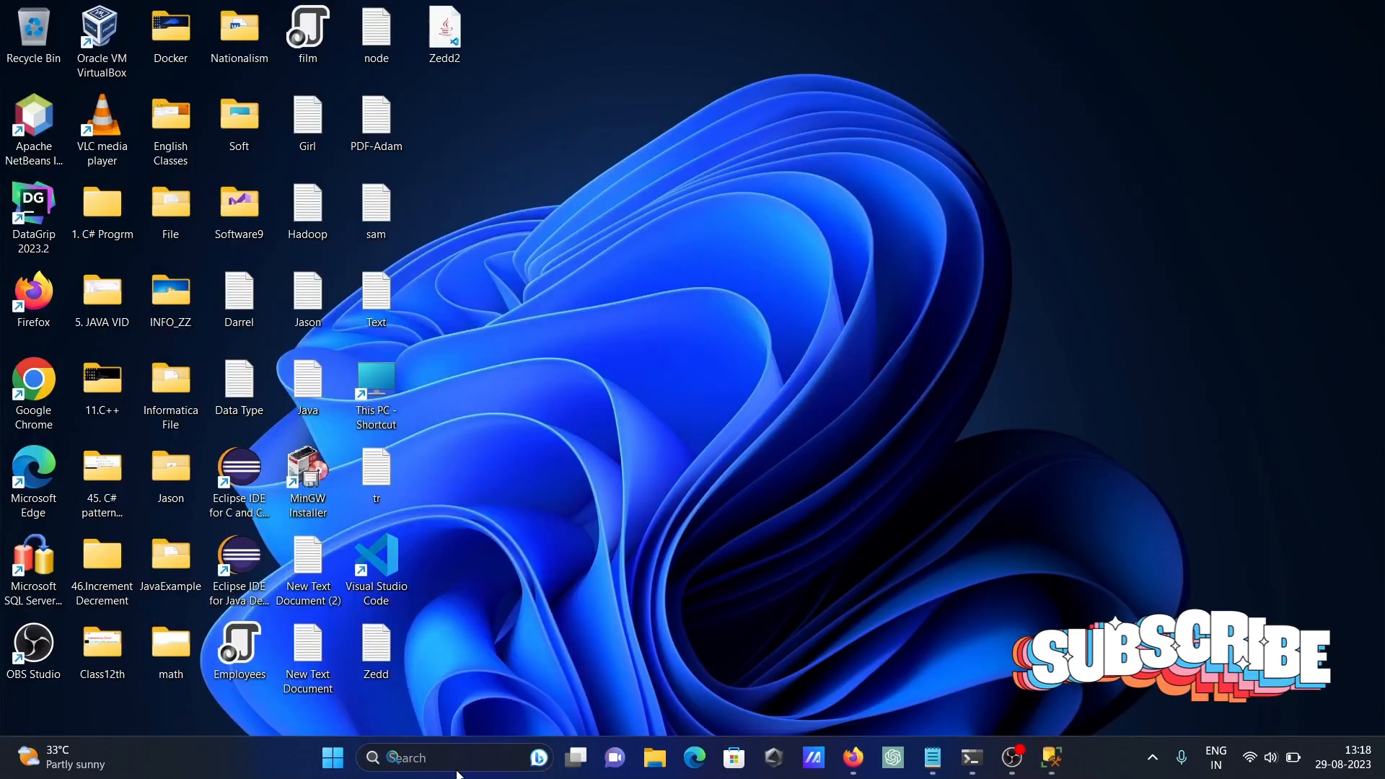
pyautogui.write('powershell 7 (x64)')
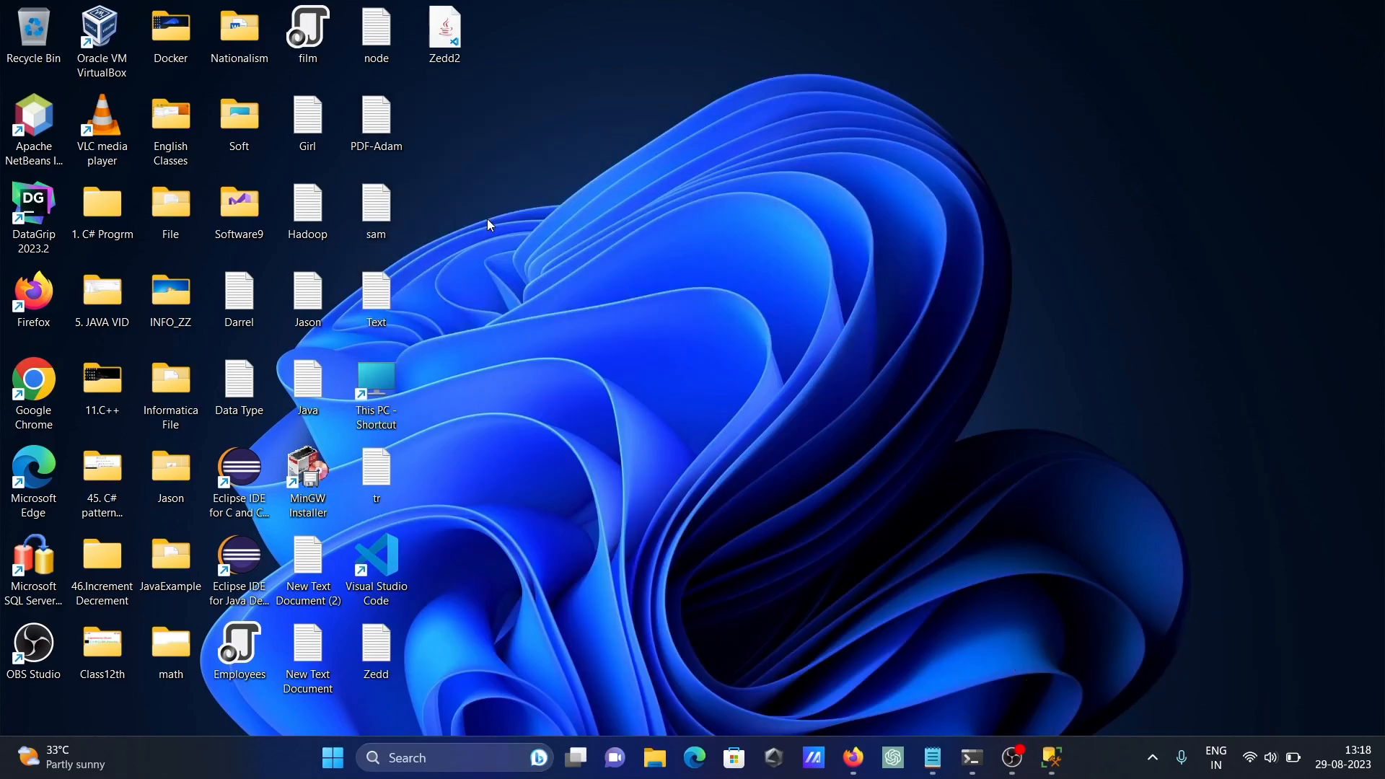
pyautogui.click(970, 757)
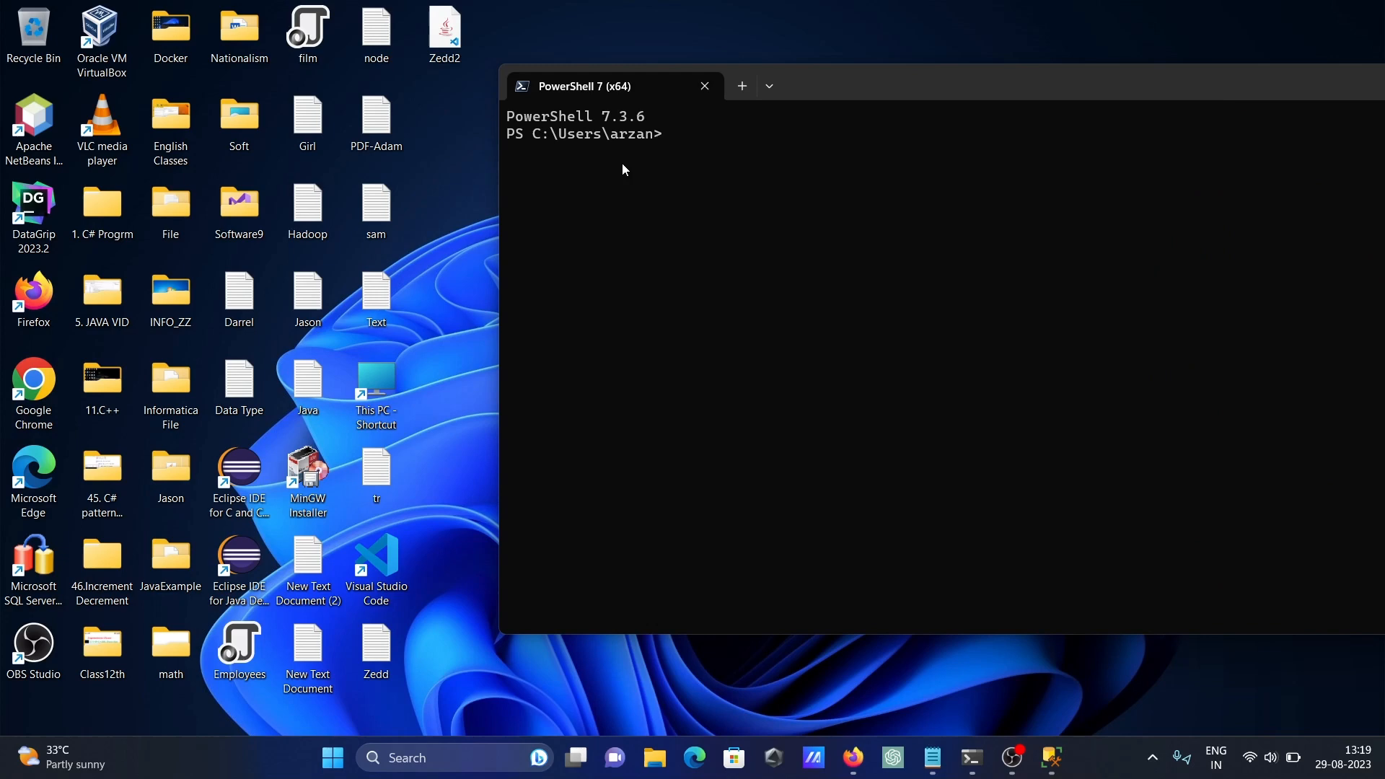
pyautogui.moveTo(731, 335)
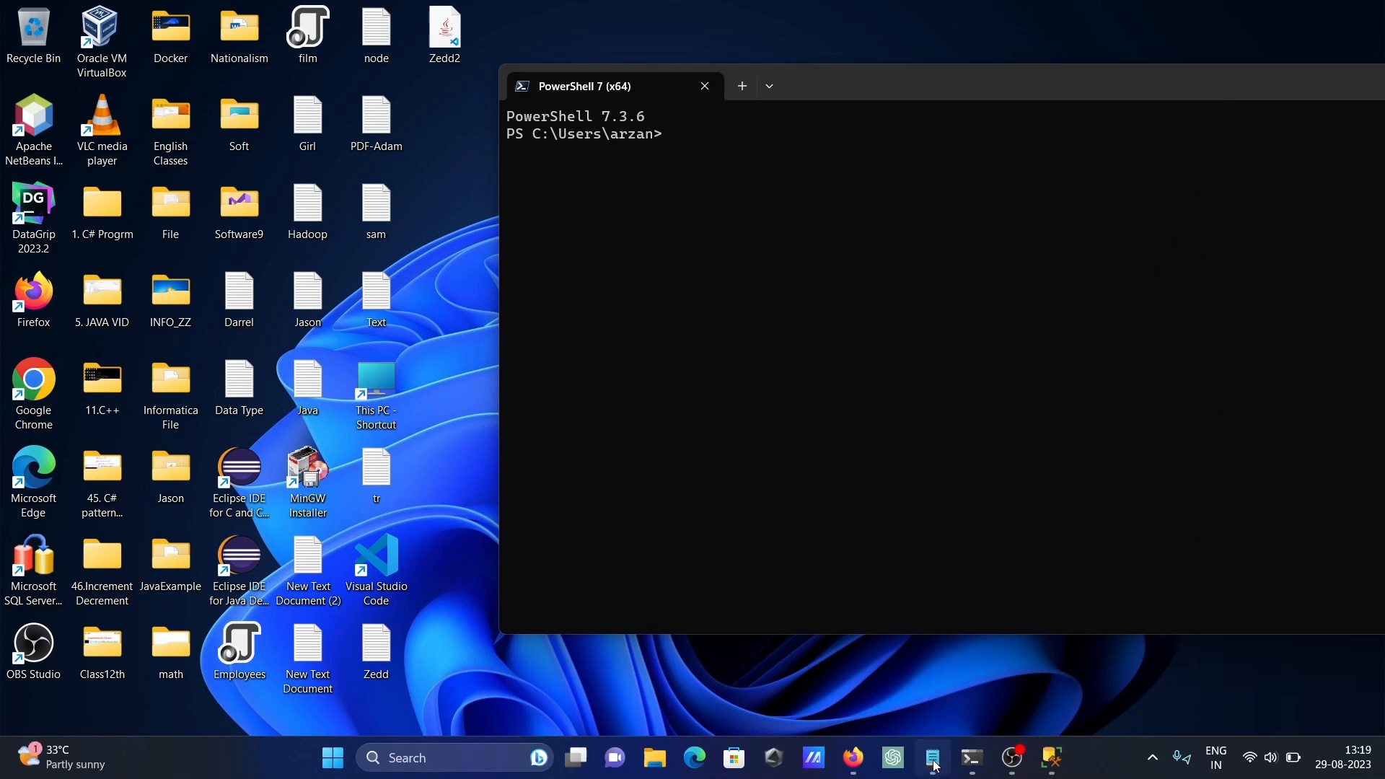
# Step: Bring up the Notepad connection script and paste its lines into the terminal
pyautogui.click(931, 756)
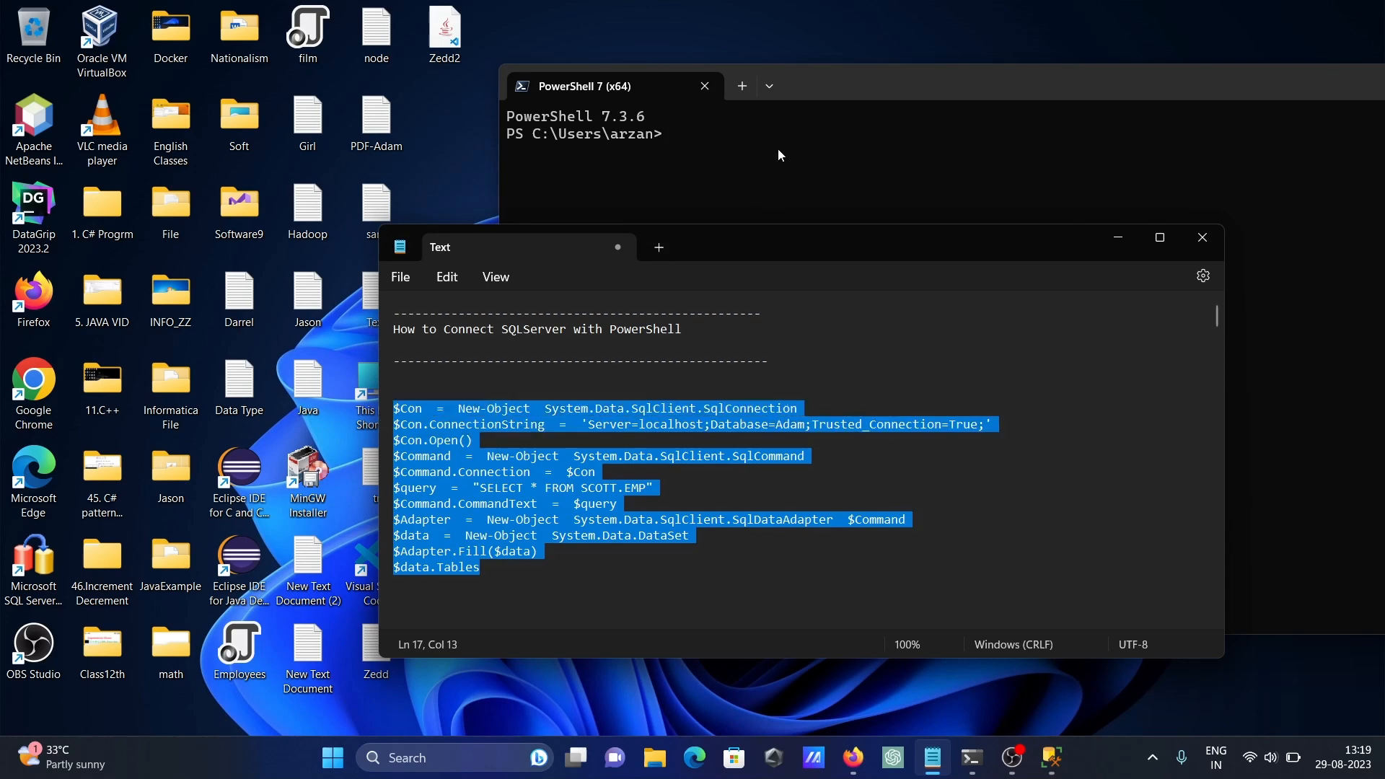
pyautogui.press('ctrl+v')
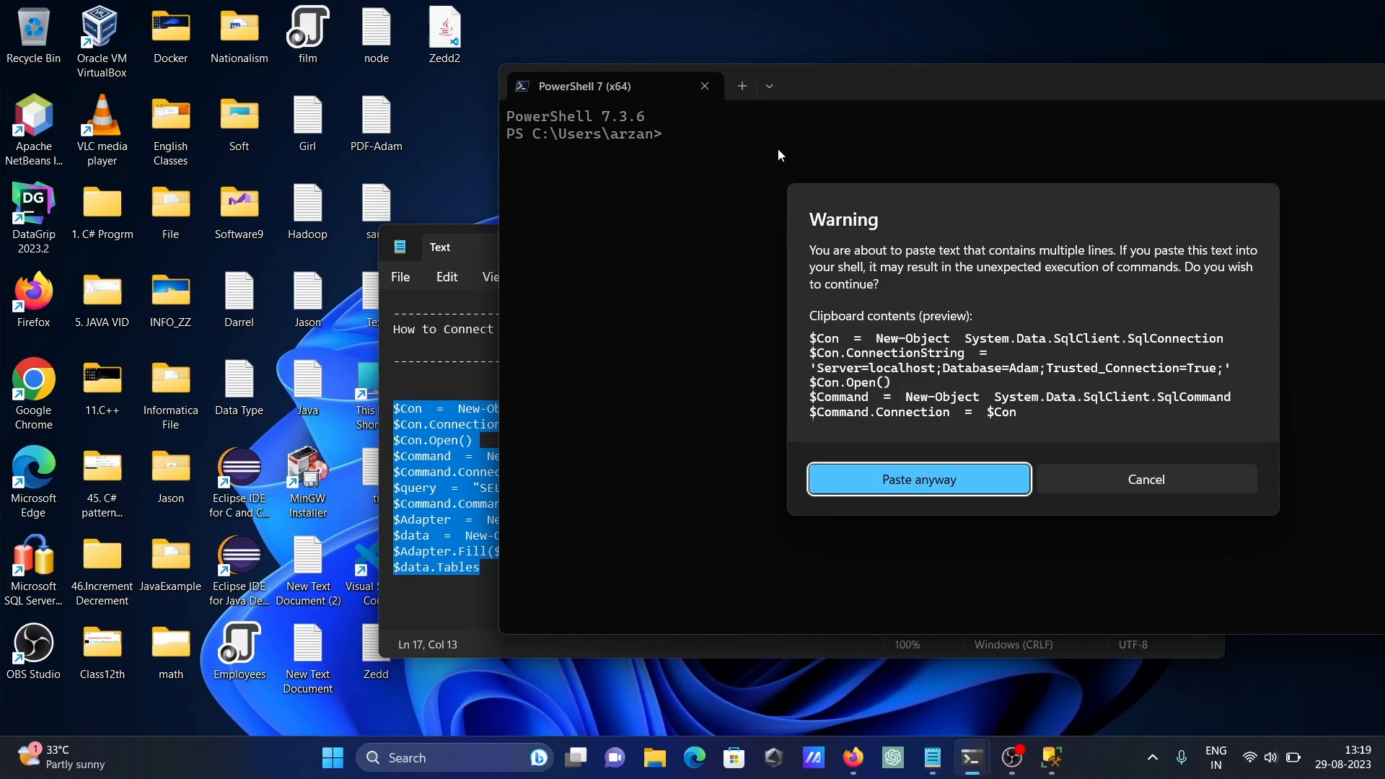
# Step: Confirm the multi-line paste so the script fills the DataSet with 14 SCOTT.EMP rows
pyautogui.click(916, 478)
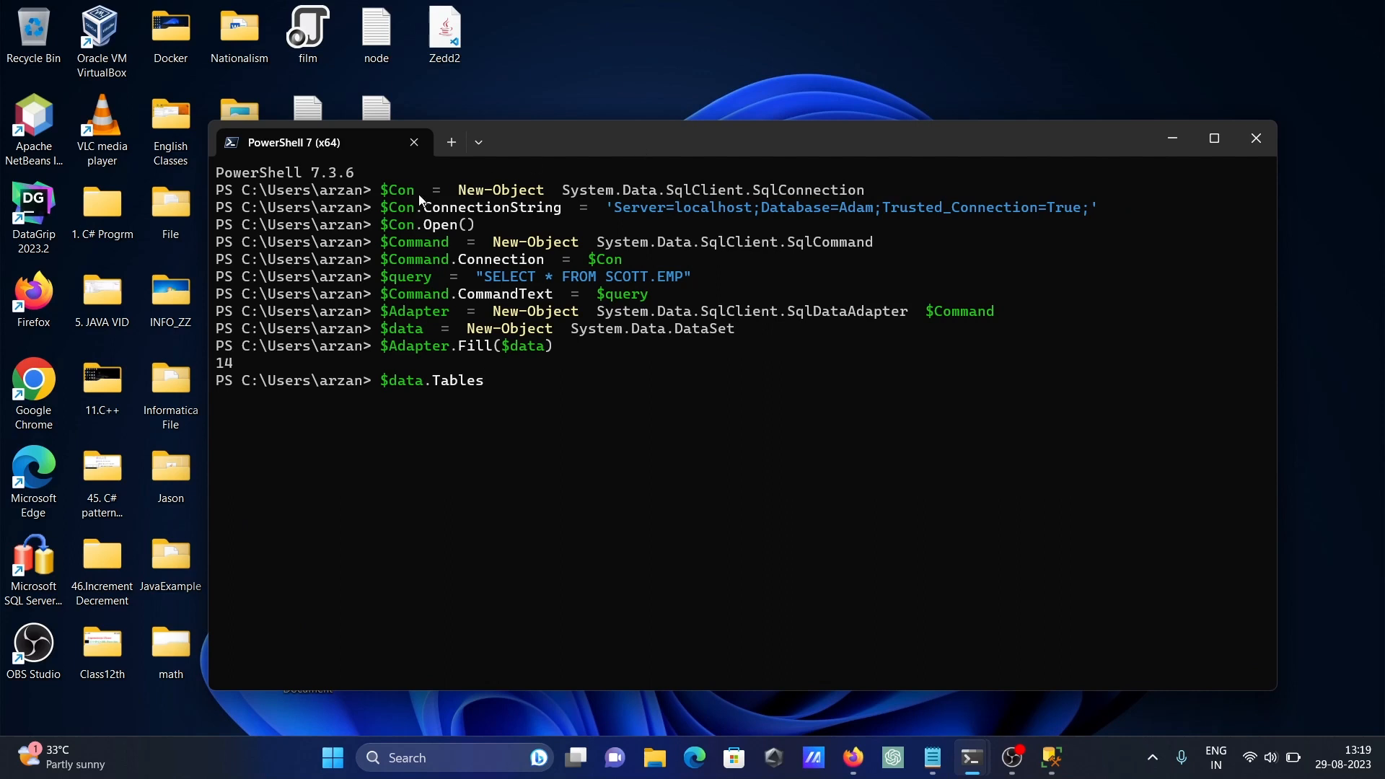
pyautogui.moveTo(655, 209)
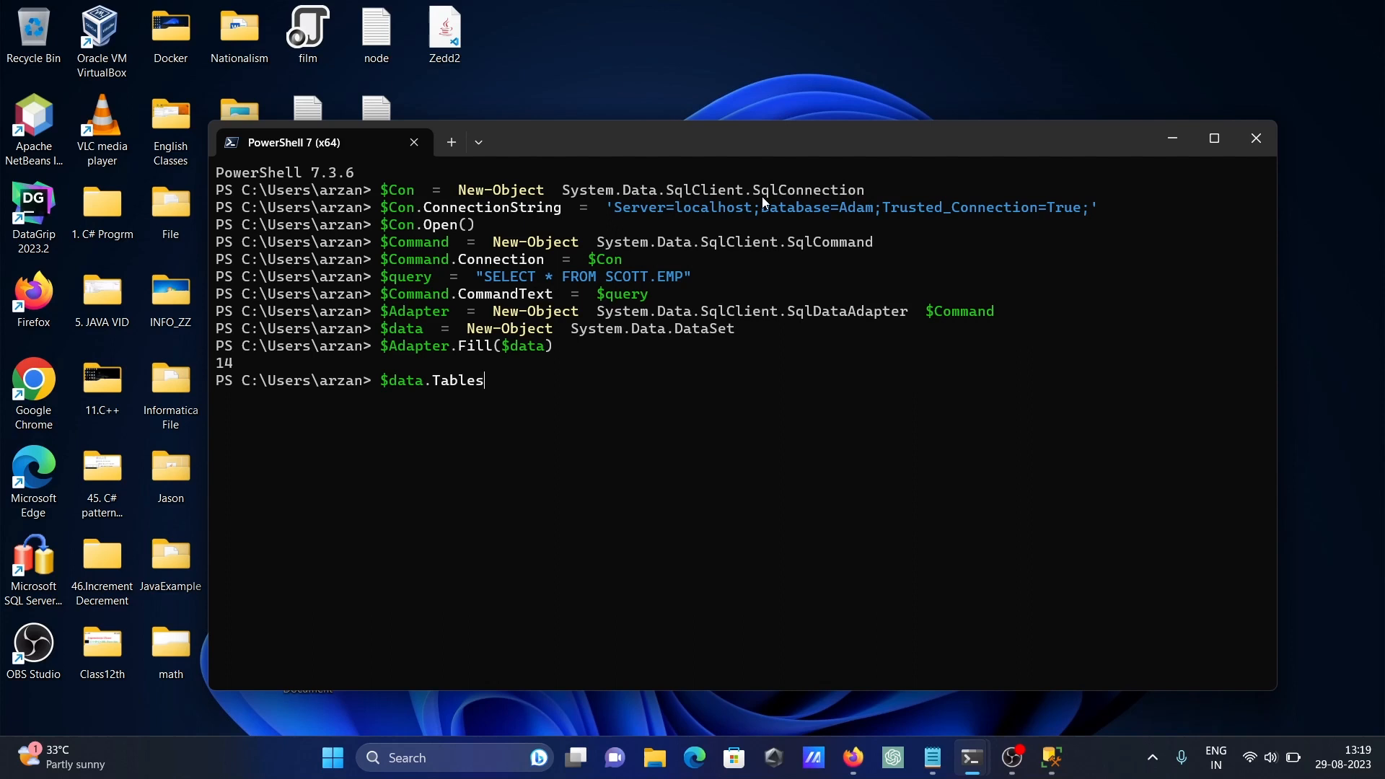
pyautogui.moveTo(468, 214)
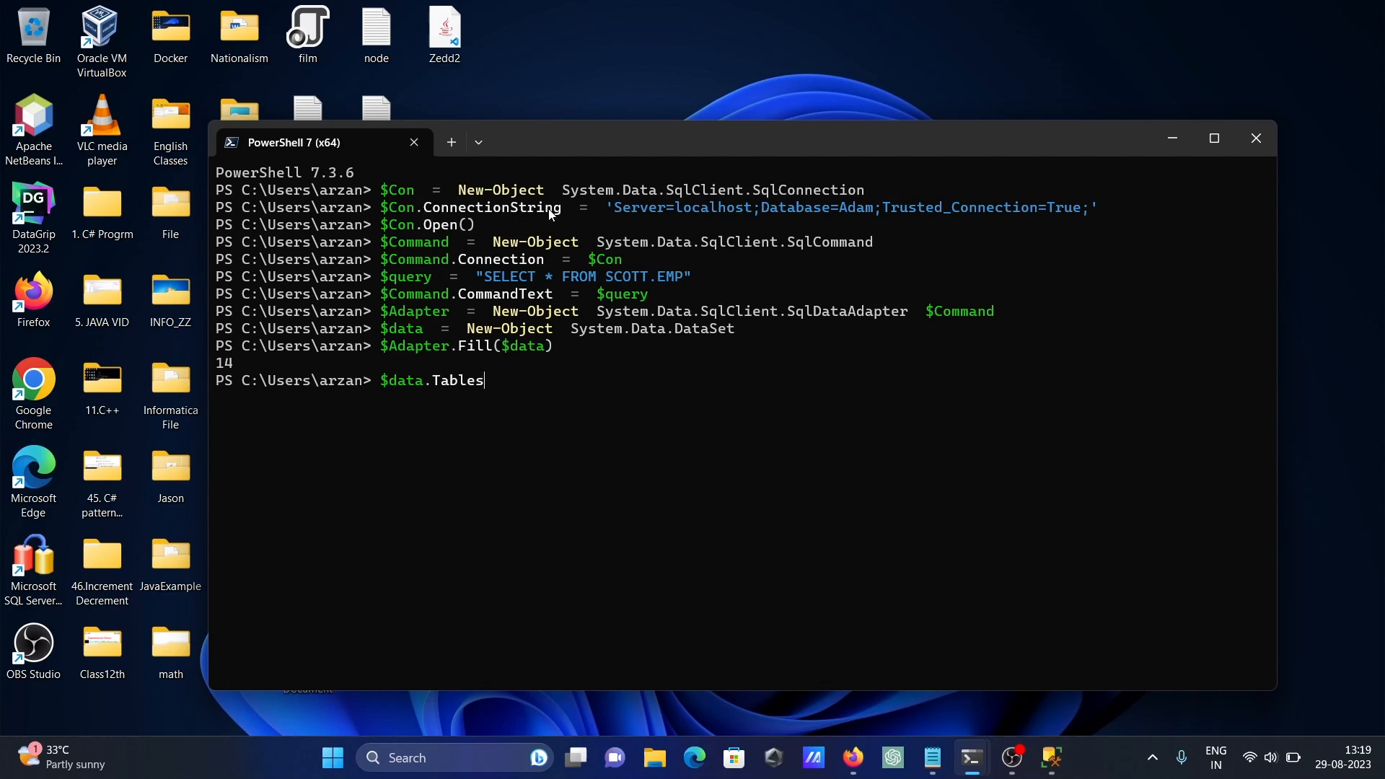
pyautogui.moveTo(657, 221)
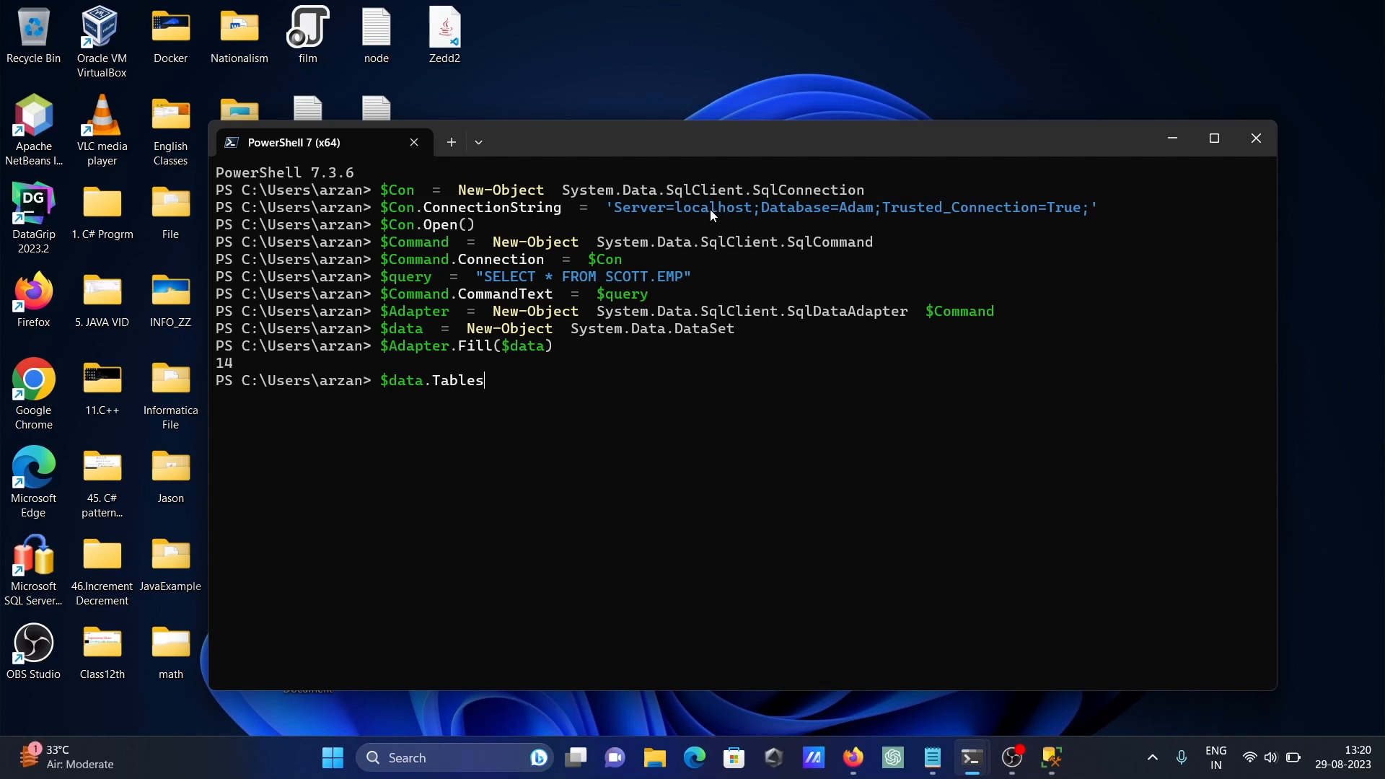
pyautogui.moveTo(947, 638)
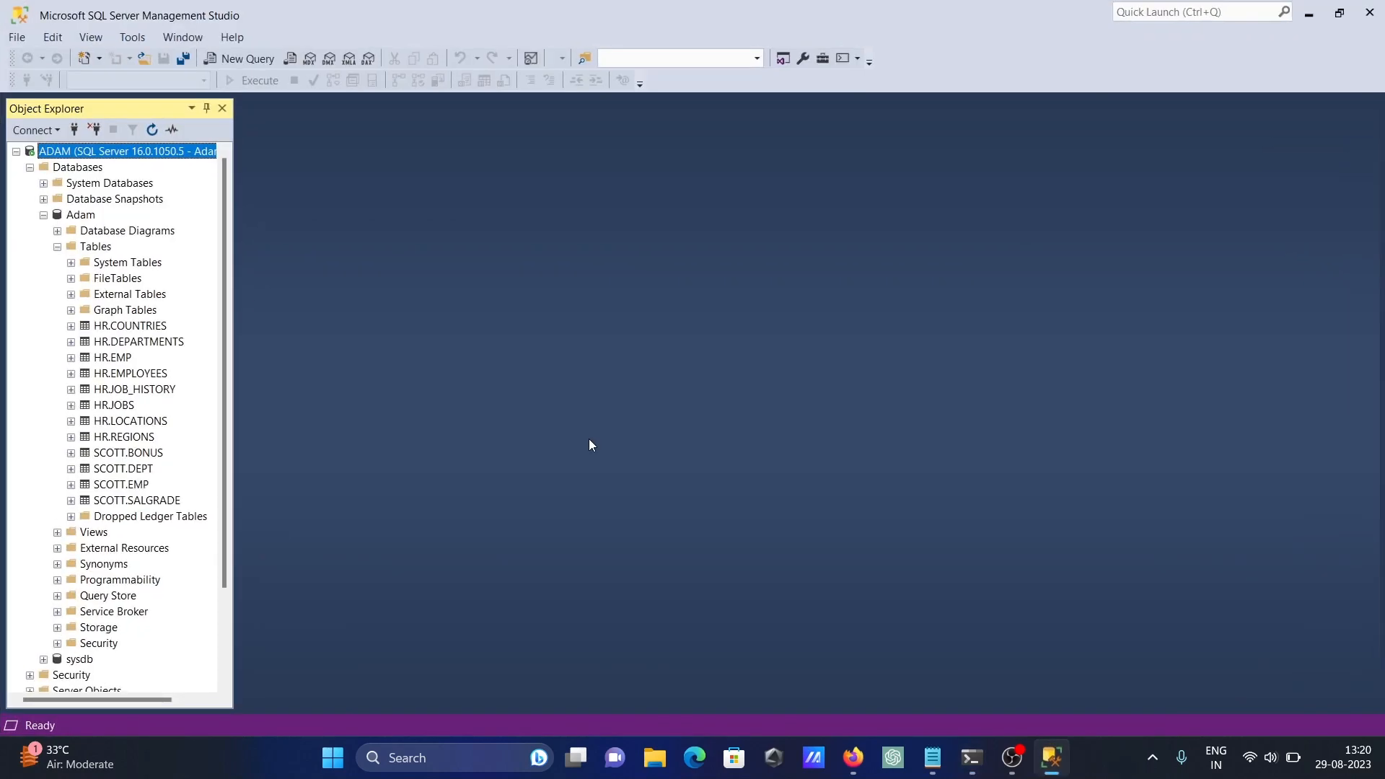
pyautogui.moveTo(795, 180)
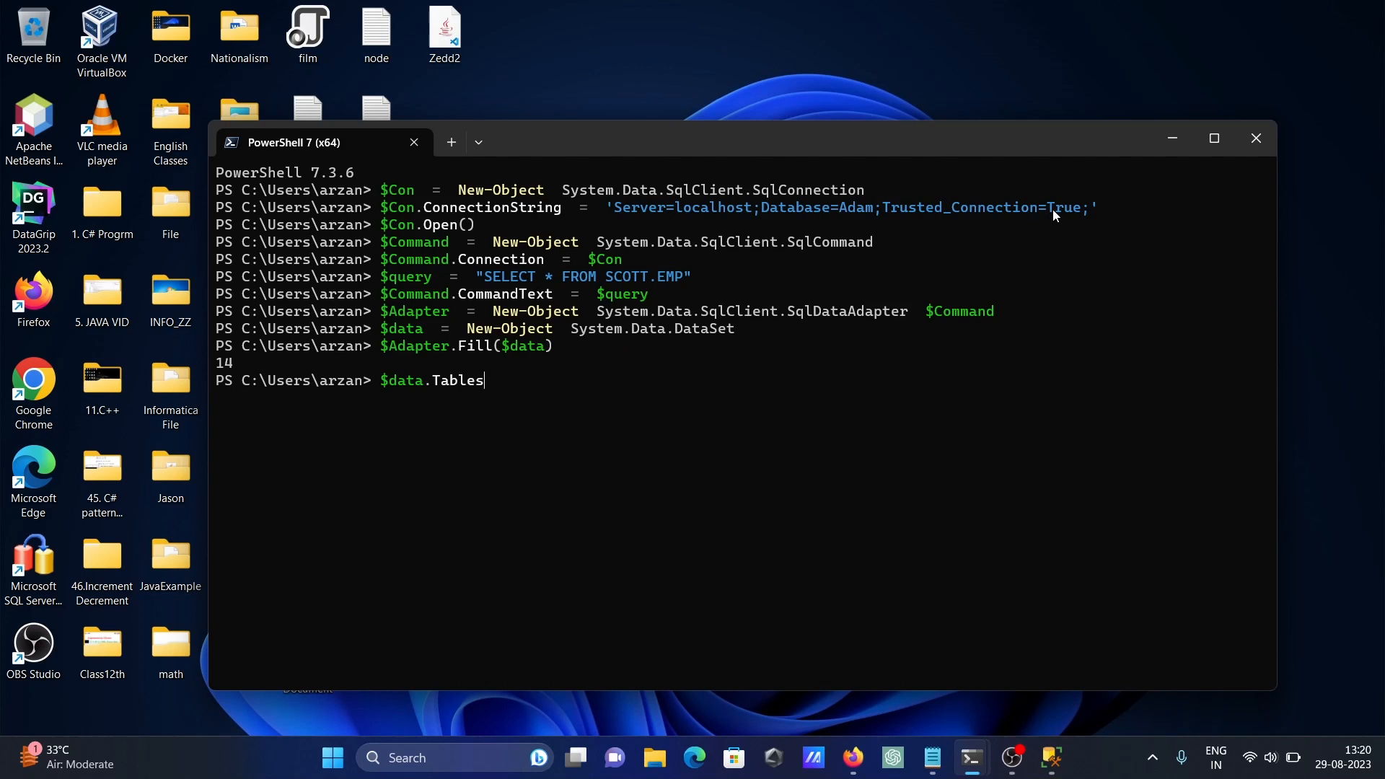
pyautogui.moveTo(918, 227)
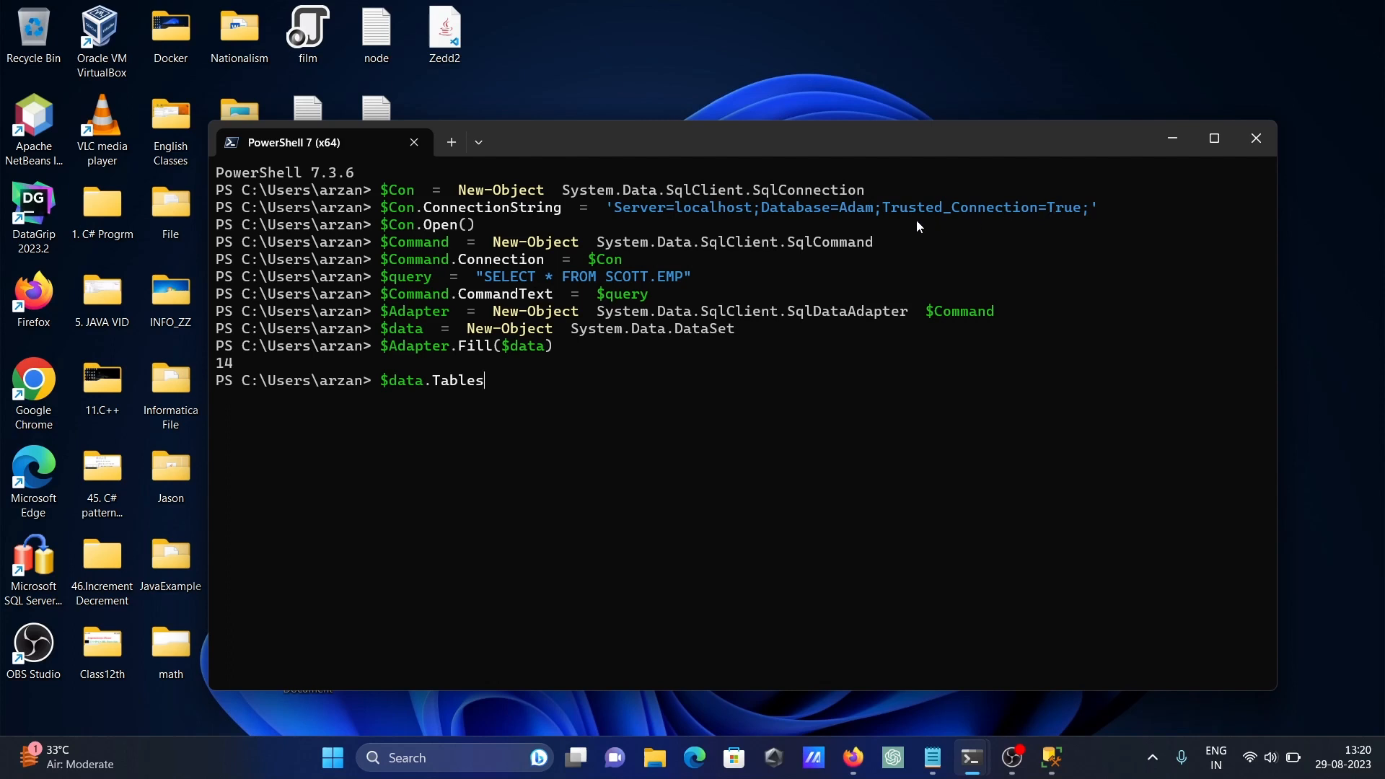
pyautogui.moveTo(955, 209)
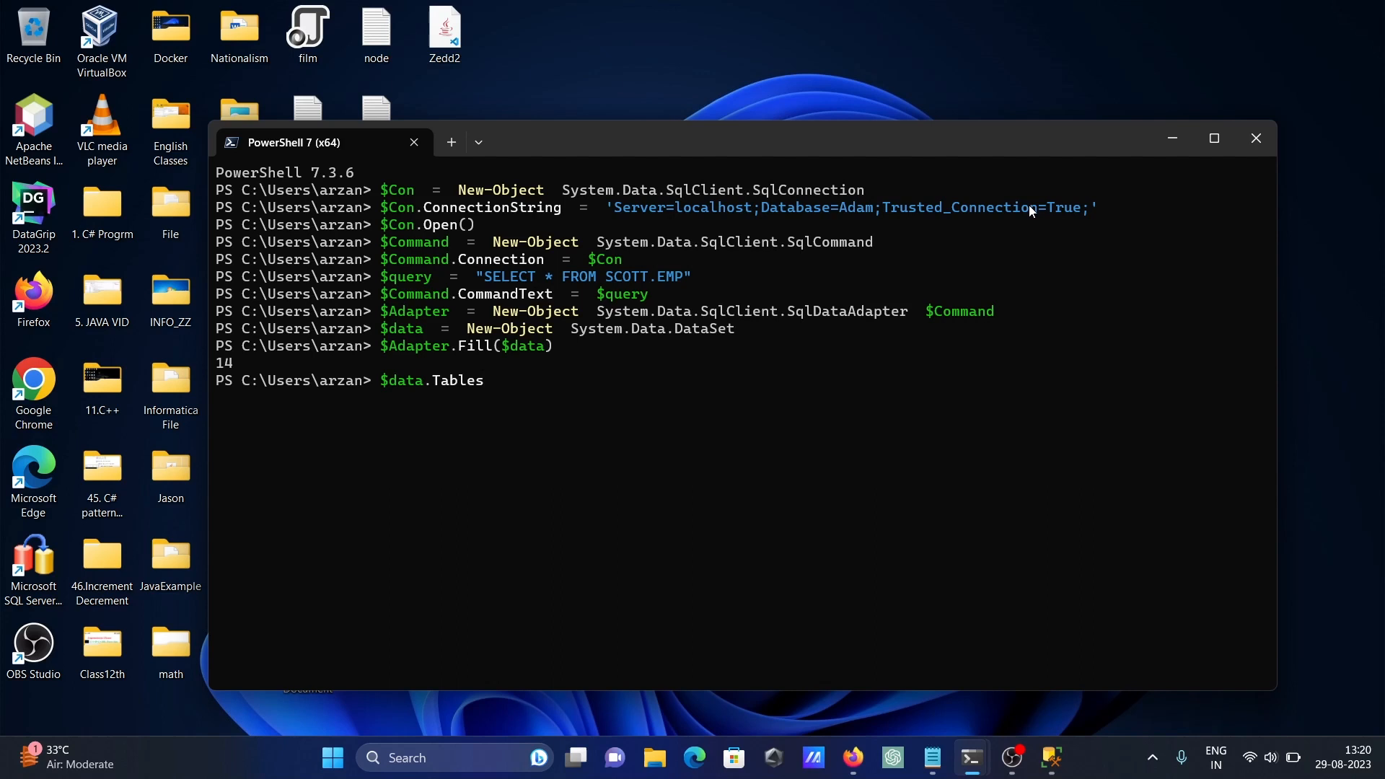
pyautogui.moveTo(417, 234)
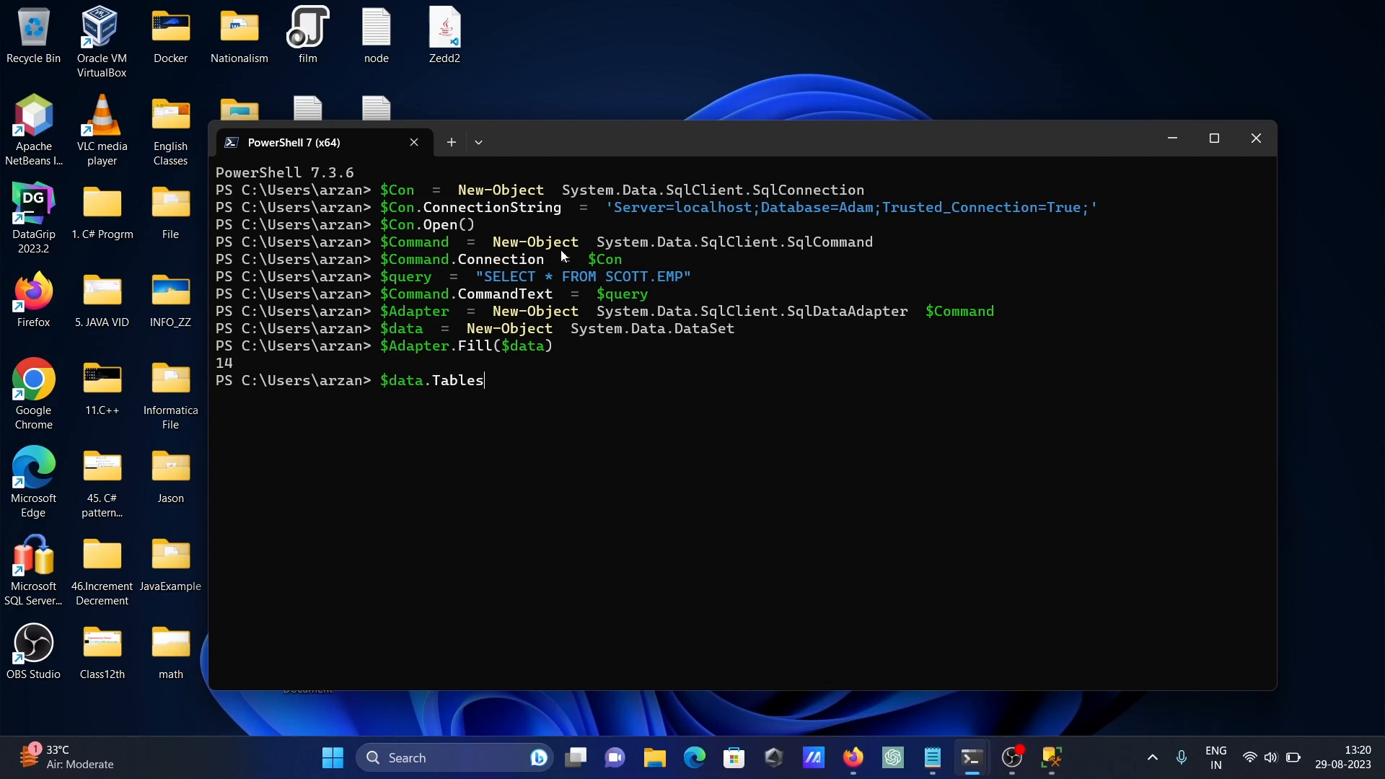
pyautogui.moveTo(743, 253)
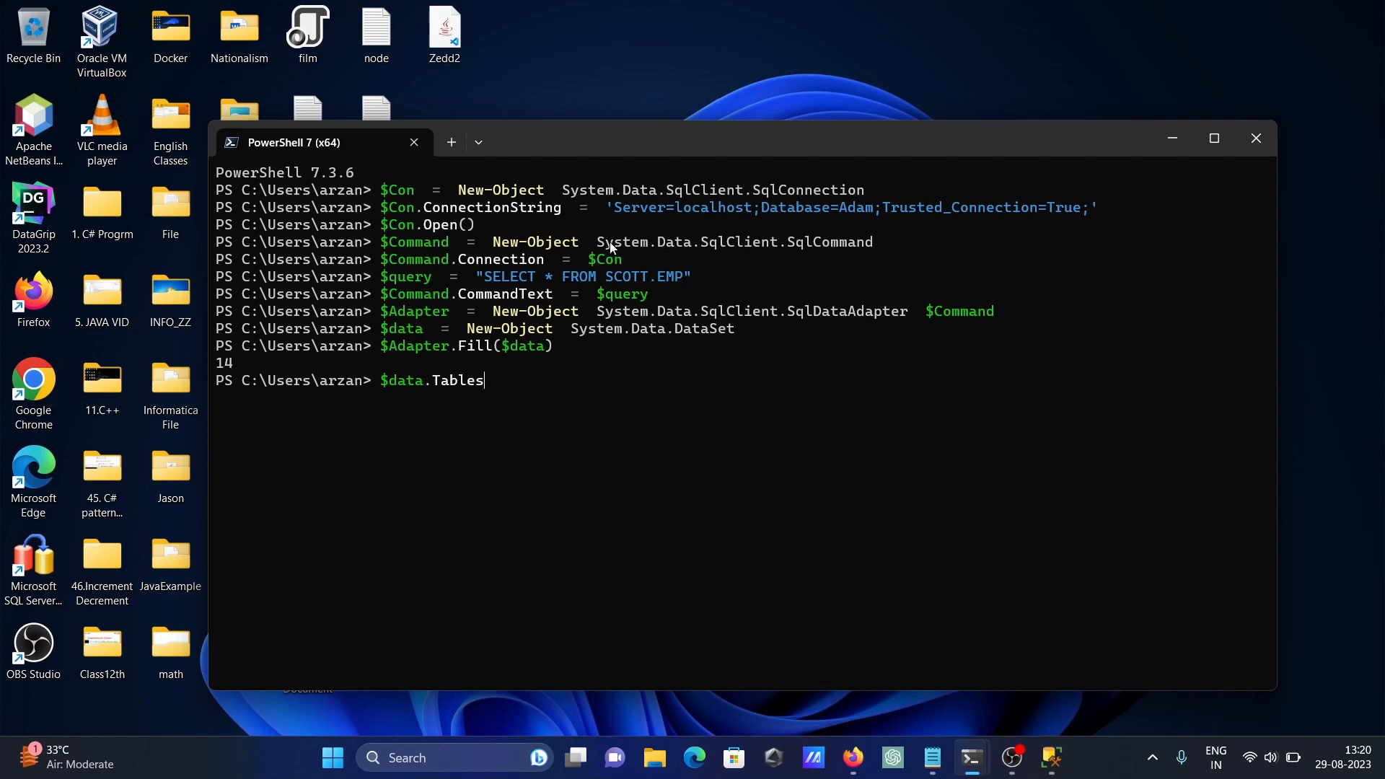
pyautogui.moveTo(706, 257)
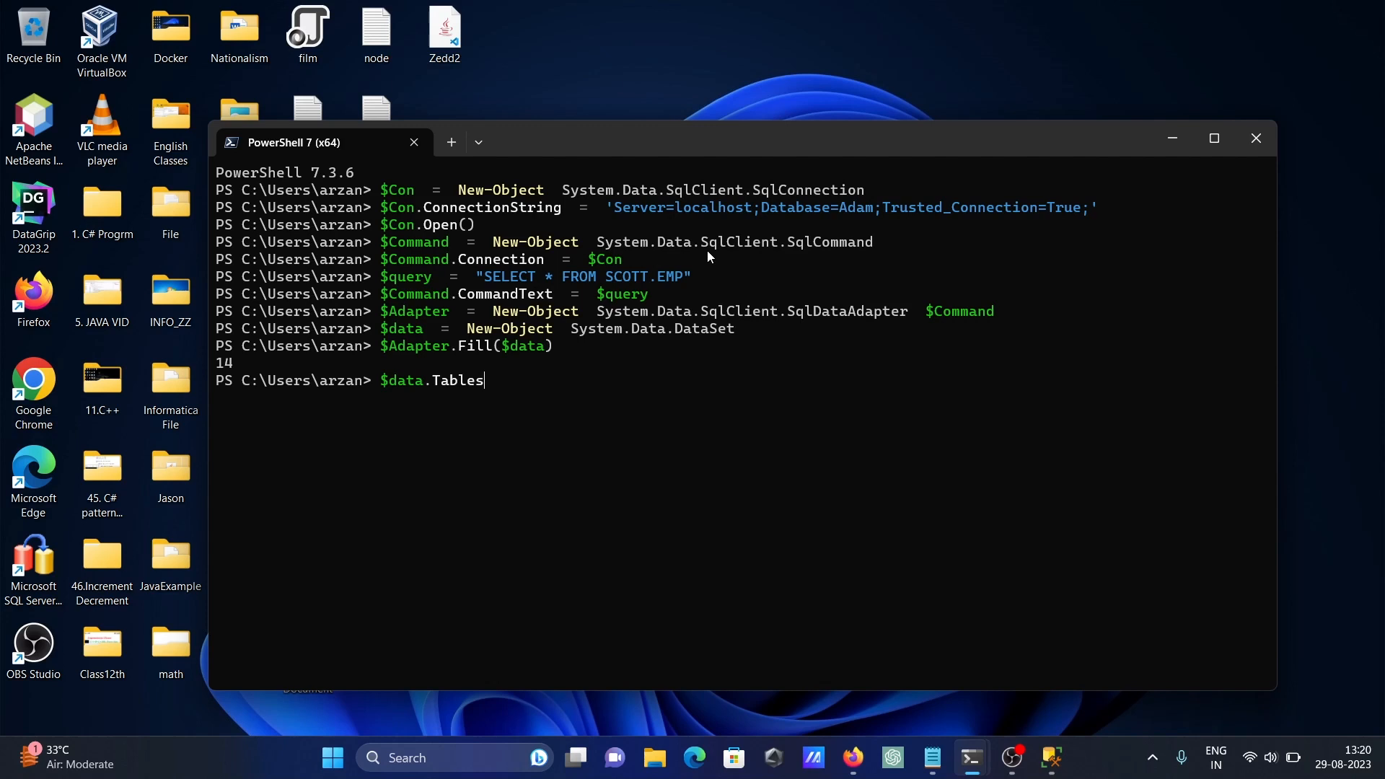
pyautogui.moveTo(786, 248)
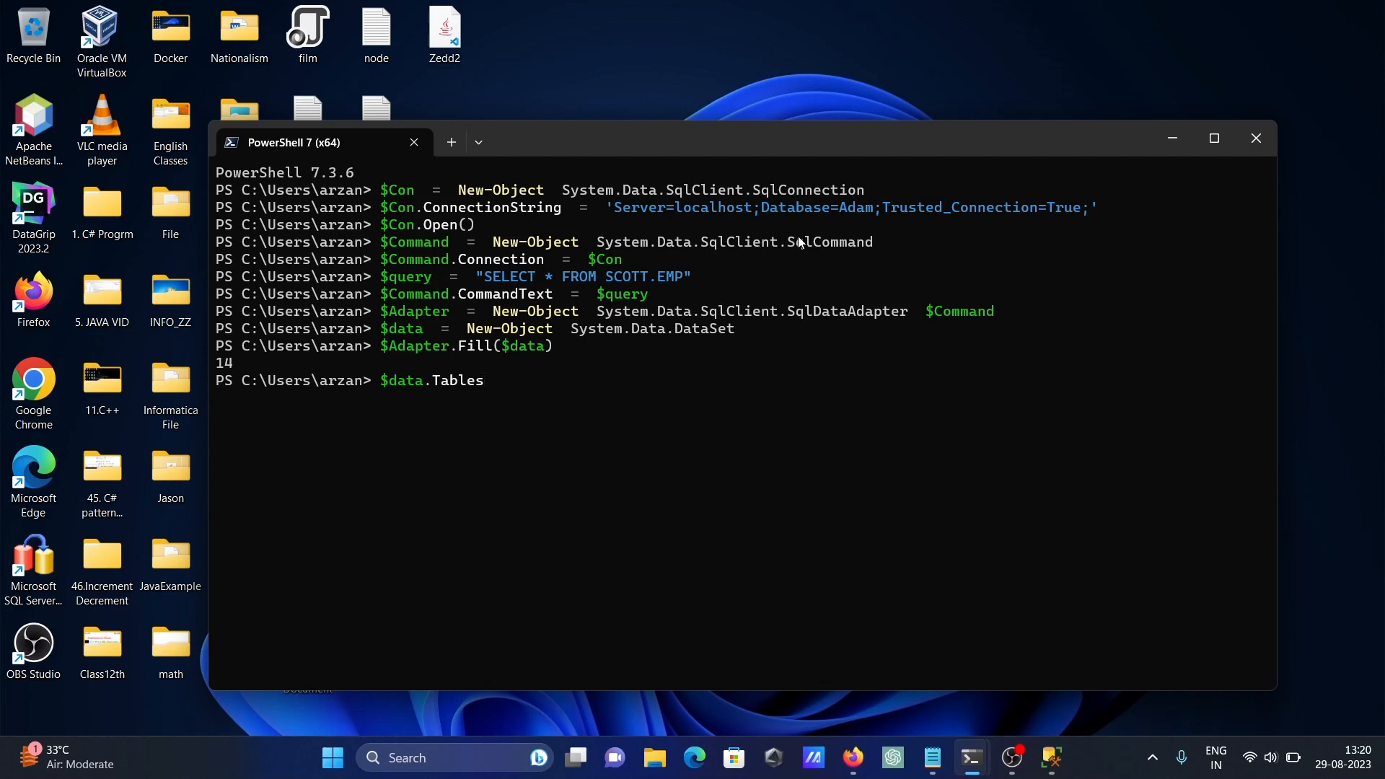
pyautogui.moveTo(492, 261)
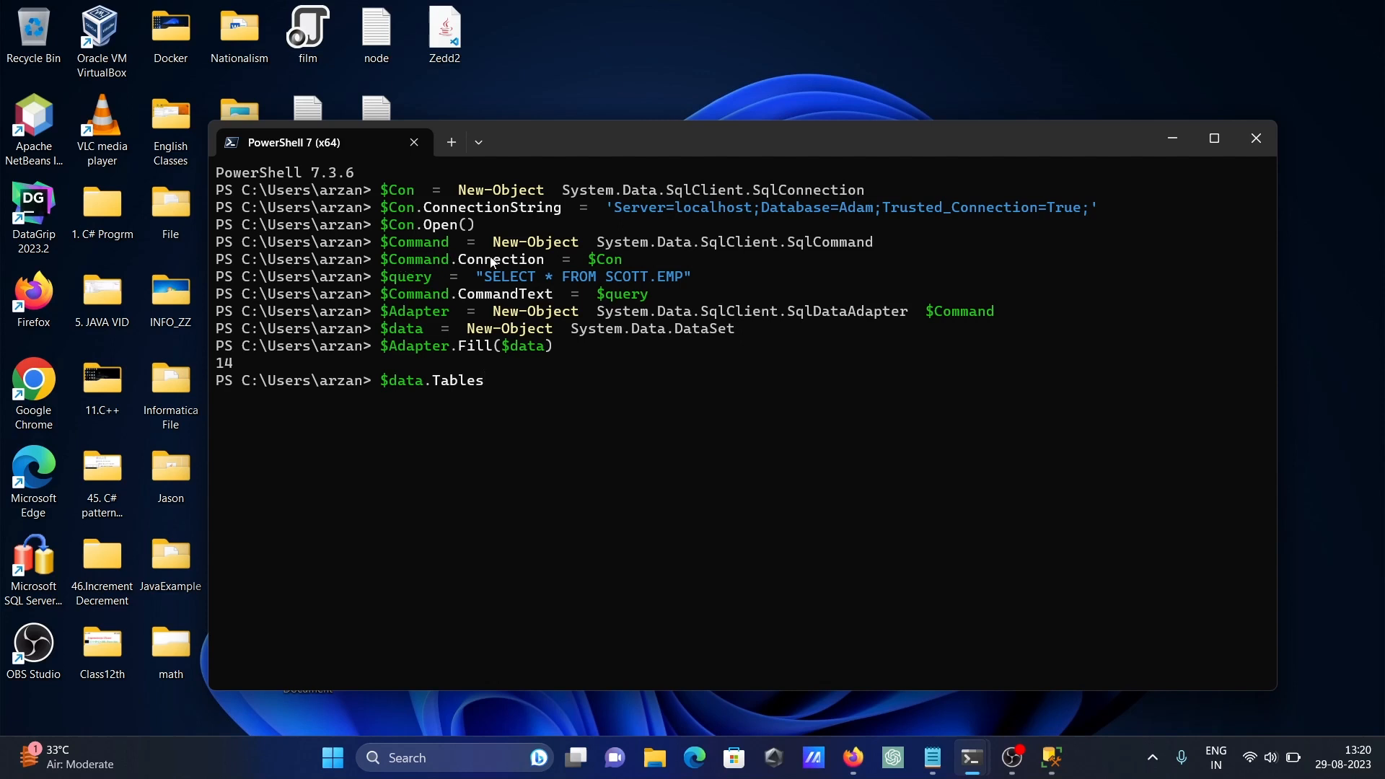
pyautogui.moveTo(607, 267)
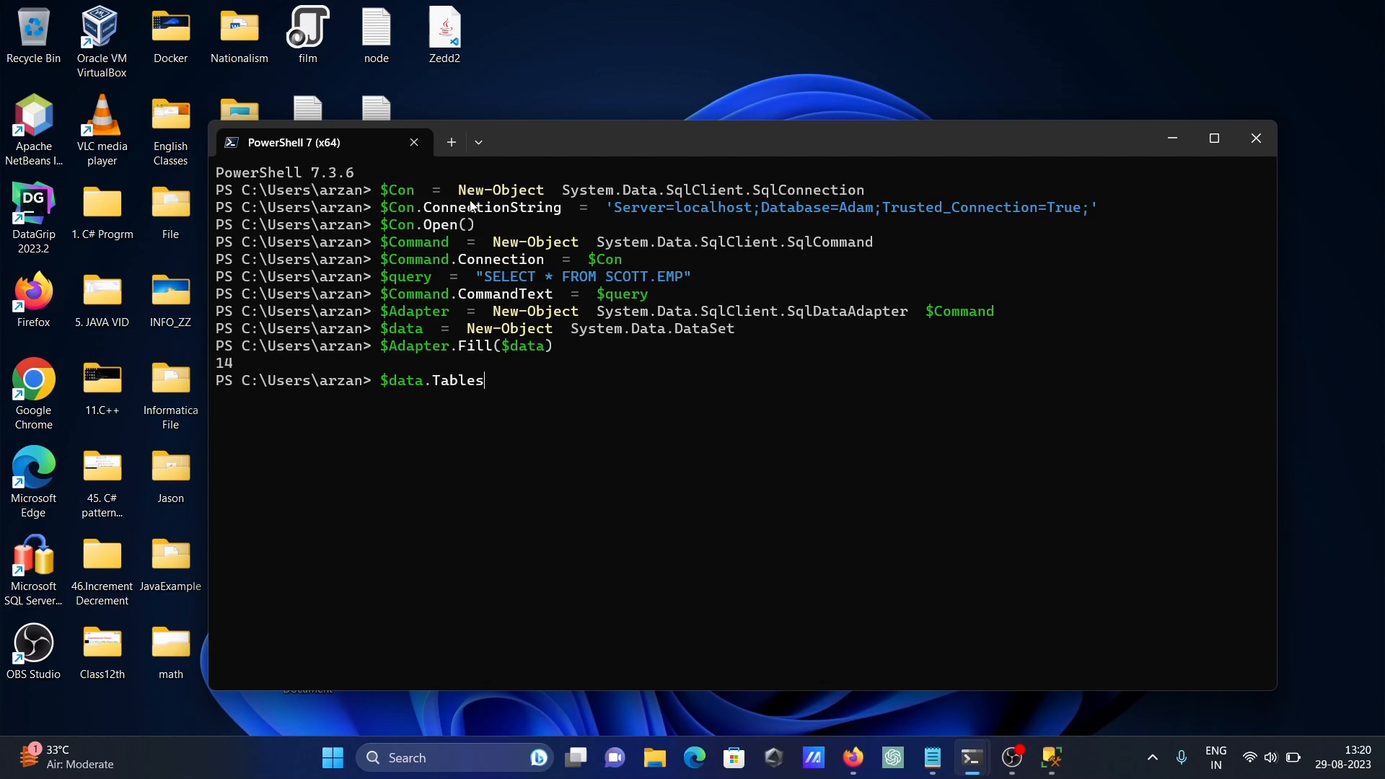
pyautogui.moveTo(457, 282)
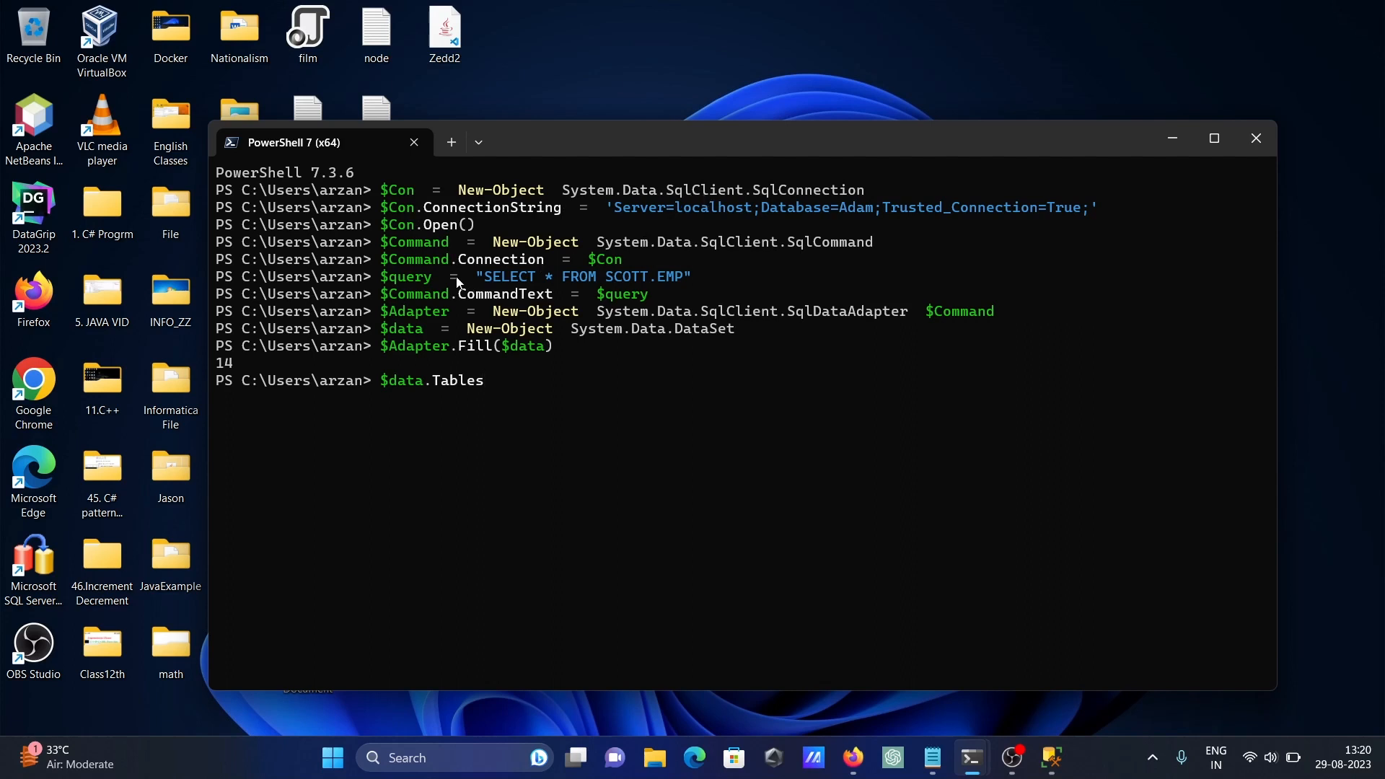
pyautogui.moveTo(432, 278)
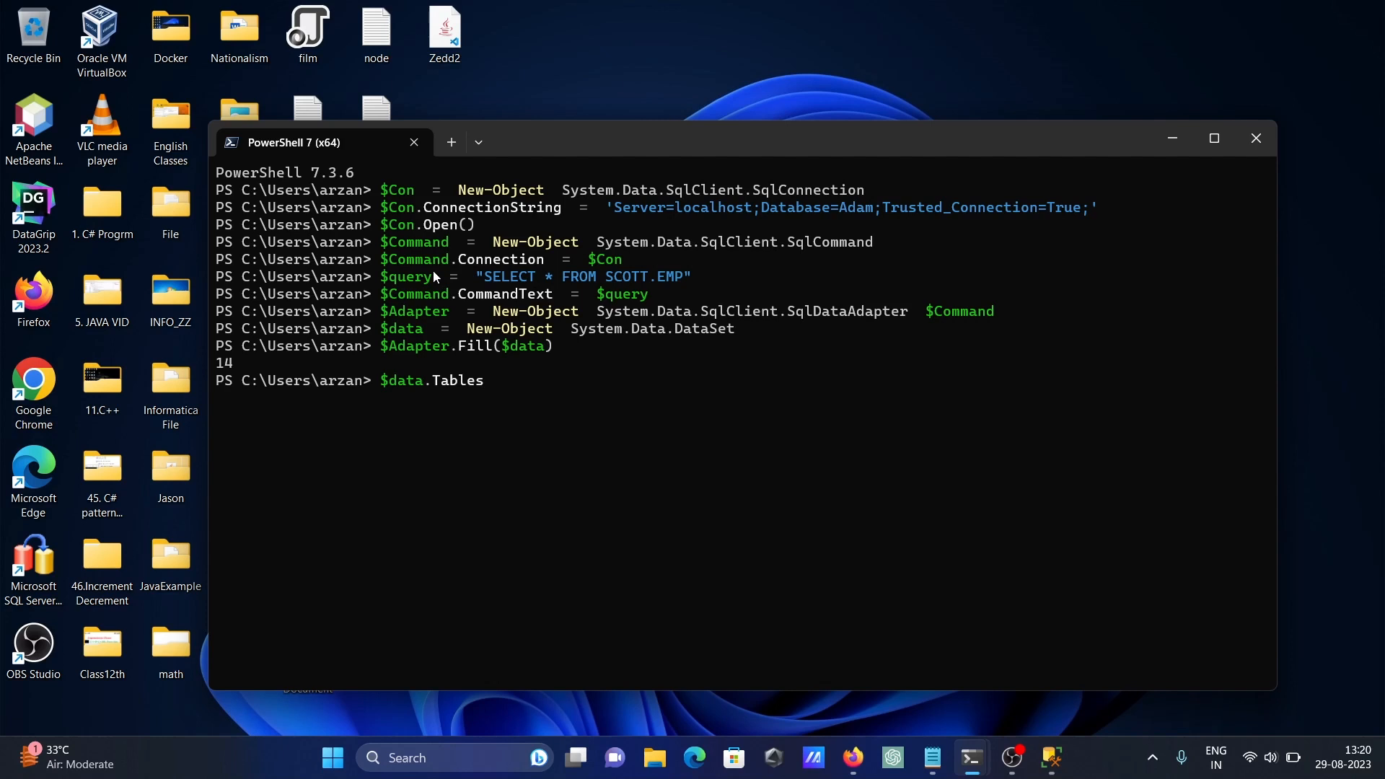
pyautogui.moveTo(693, 278)
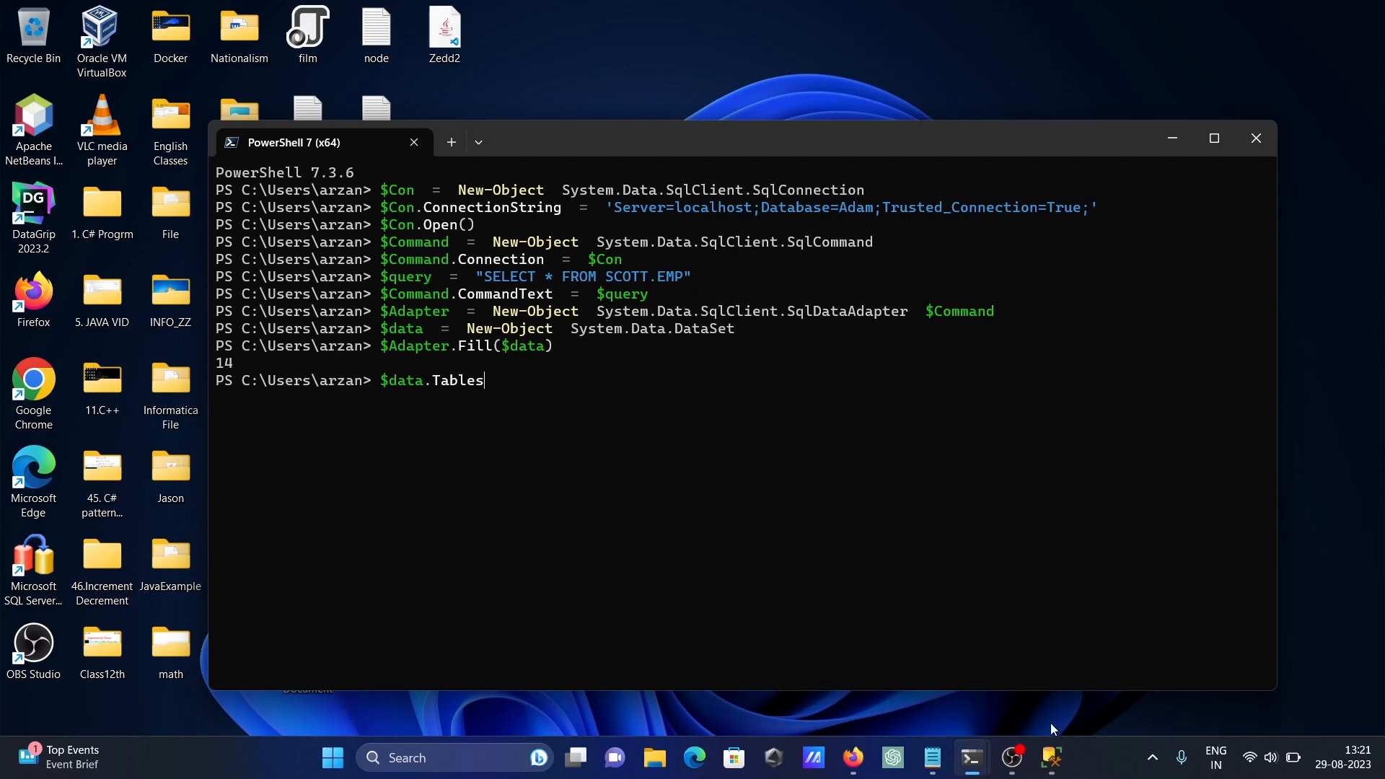
# Step: Run Select Top 1000 Rows on SCOTT.EMP with the column list replaced by *
pyautogui.click(1050, 756)
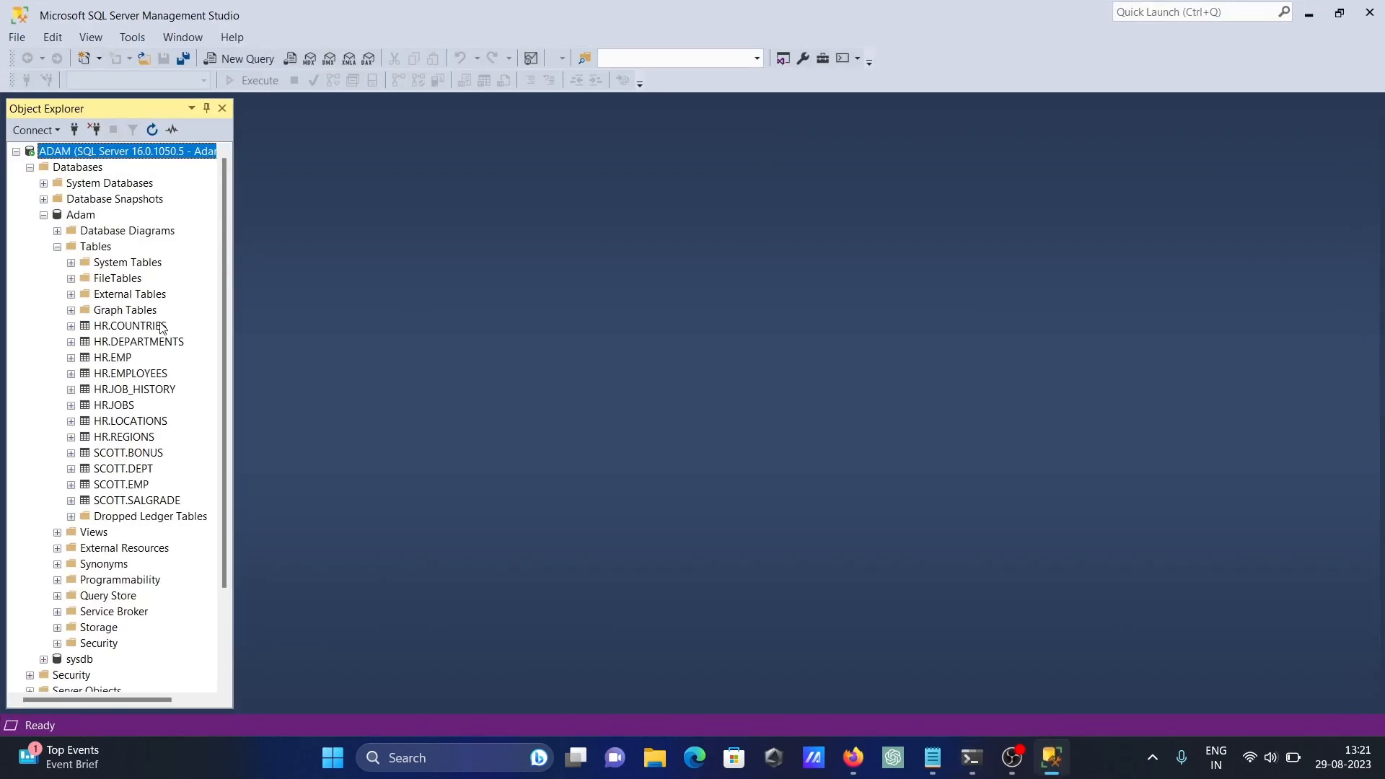
pyautogui.moveTo(118, 493)
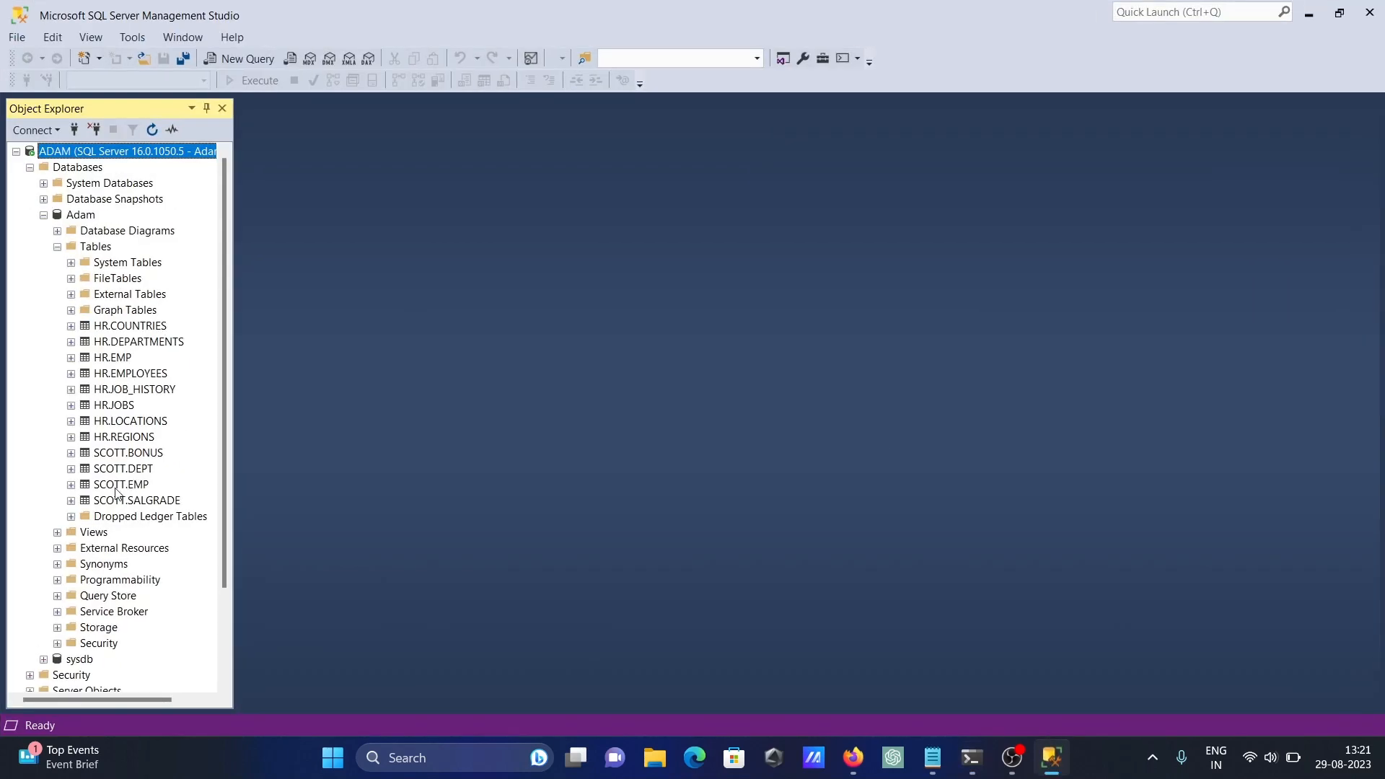
pyautogui.rightClick(119, 484)
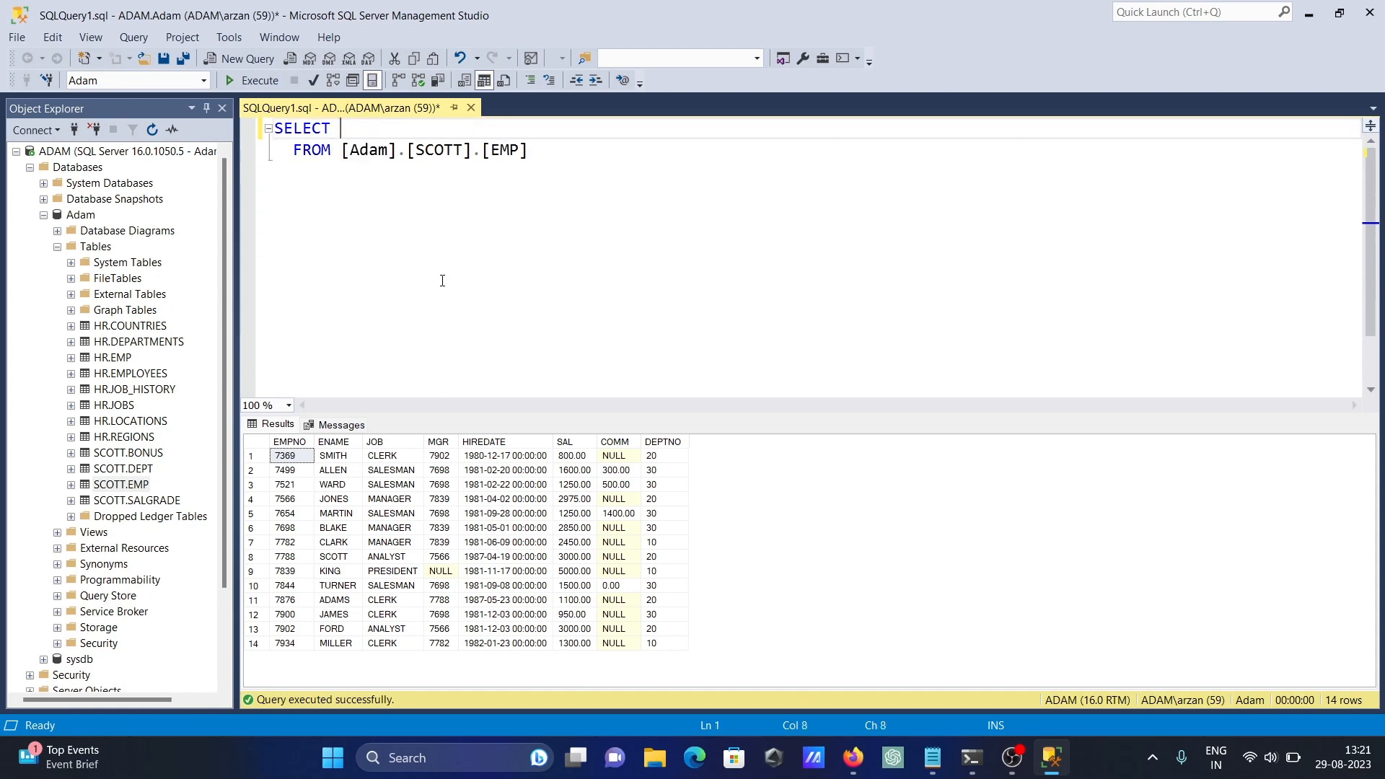
pyautogui.write('*')
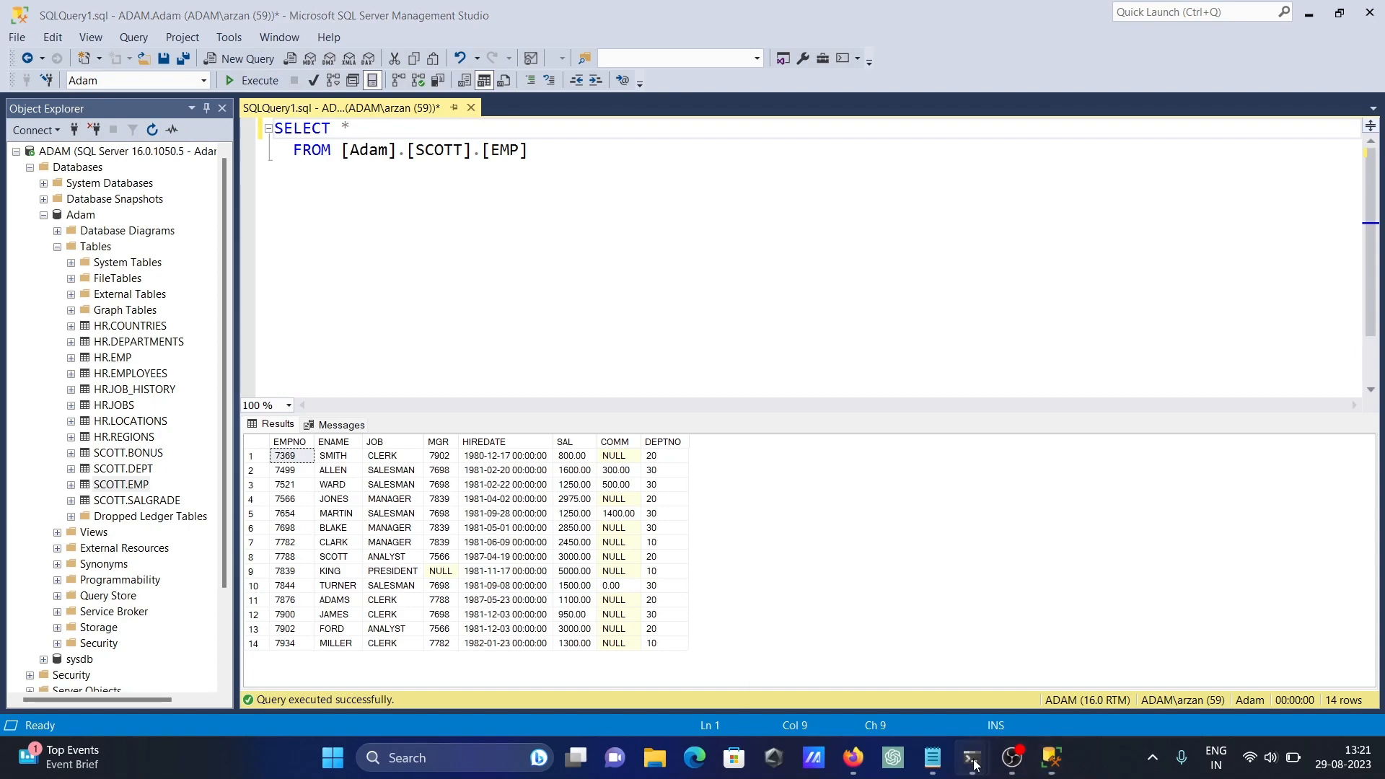
# Step: Bring the PowerShell terminal with the pending $data.Tables command in front of SSMS
pyautogui.click(969, 757)
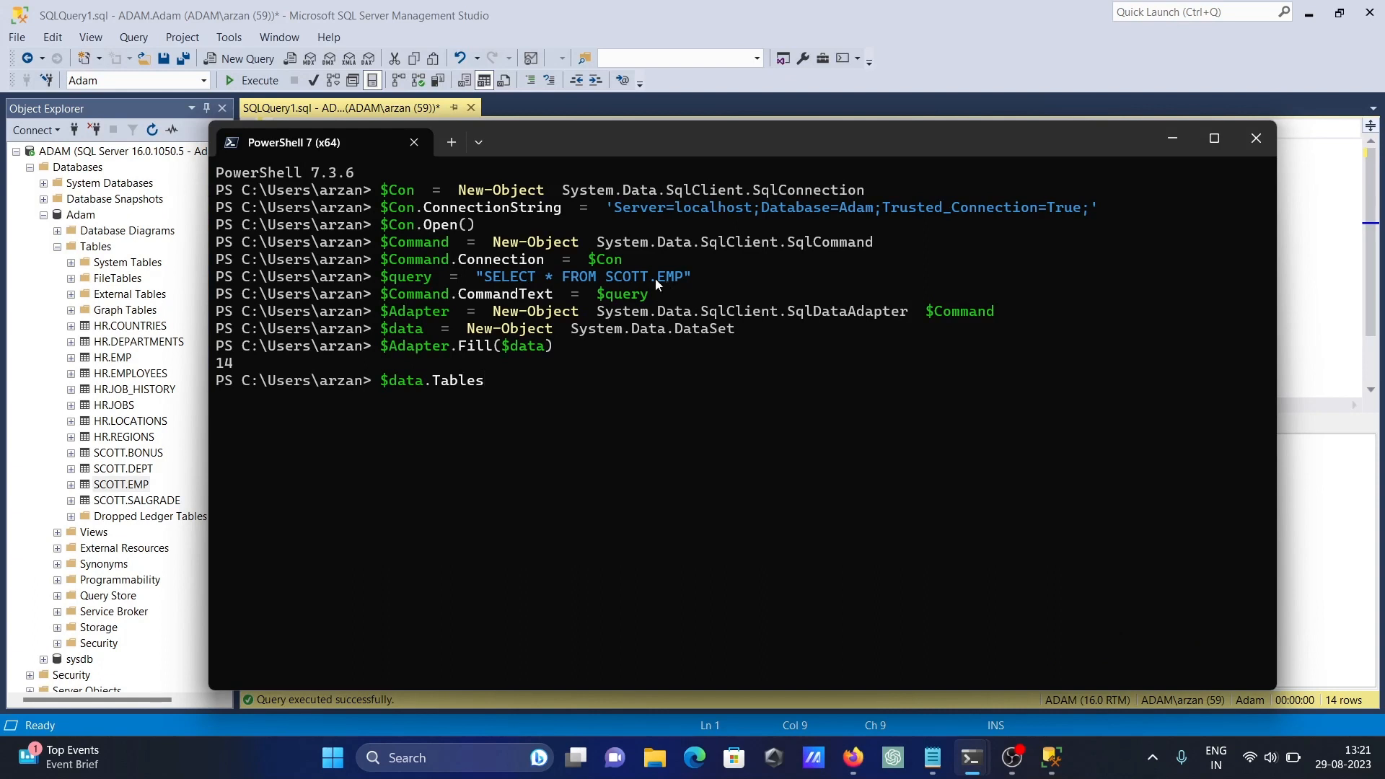
pyautogui.moveTo(792, 209)
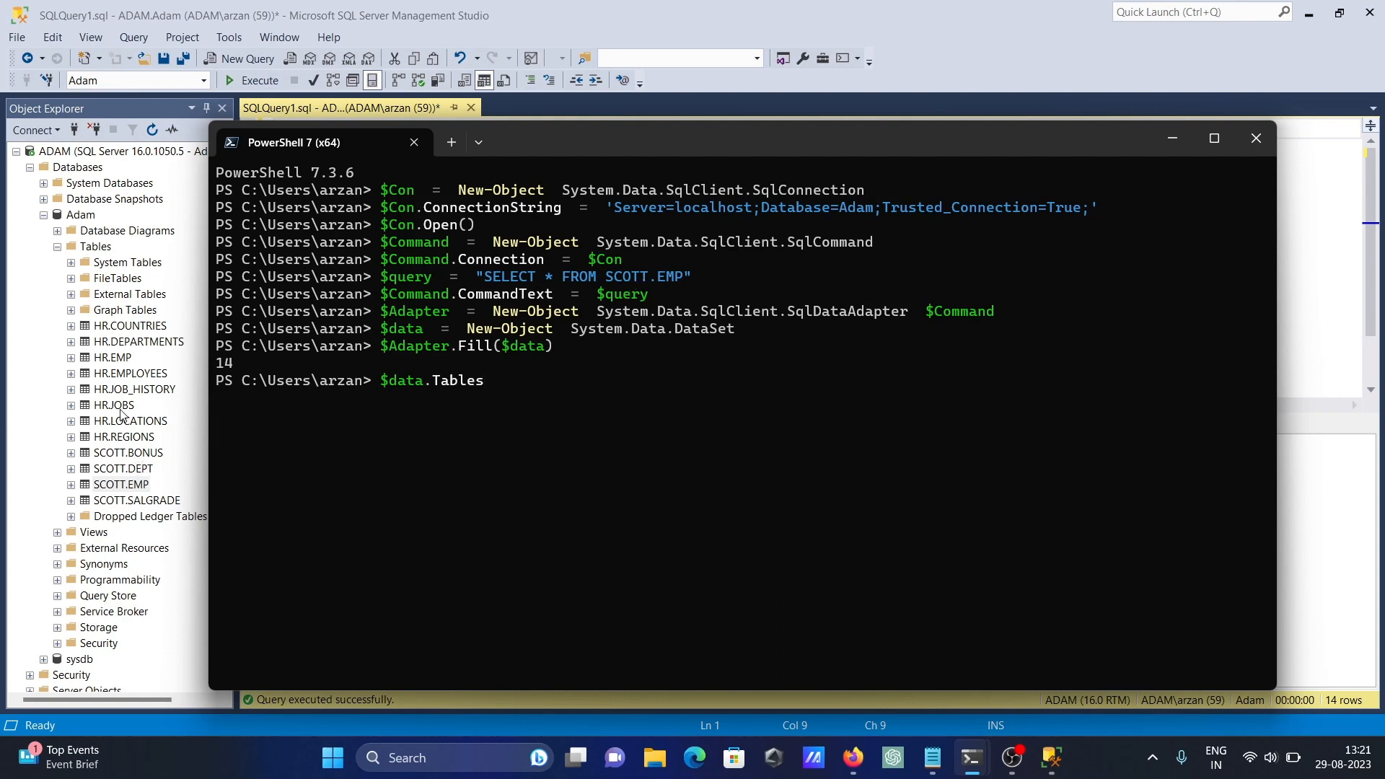
pyautogui.moveTo(121, 386)
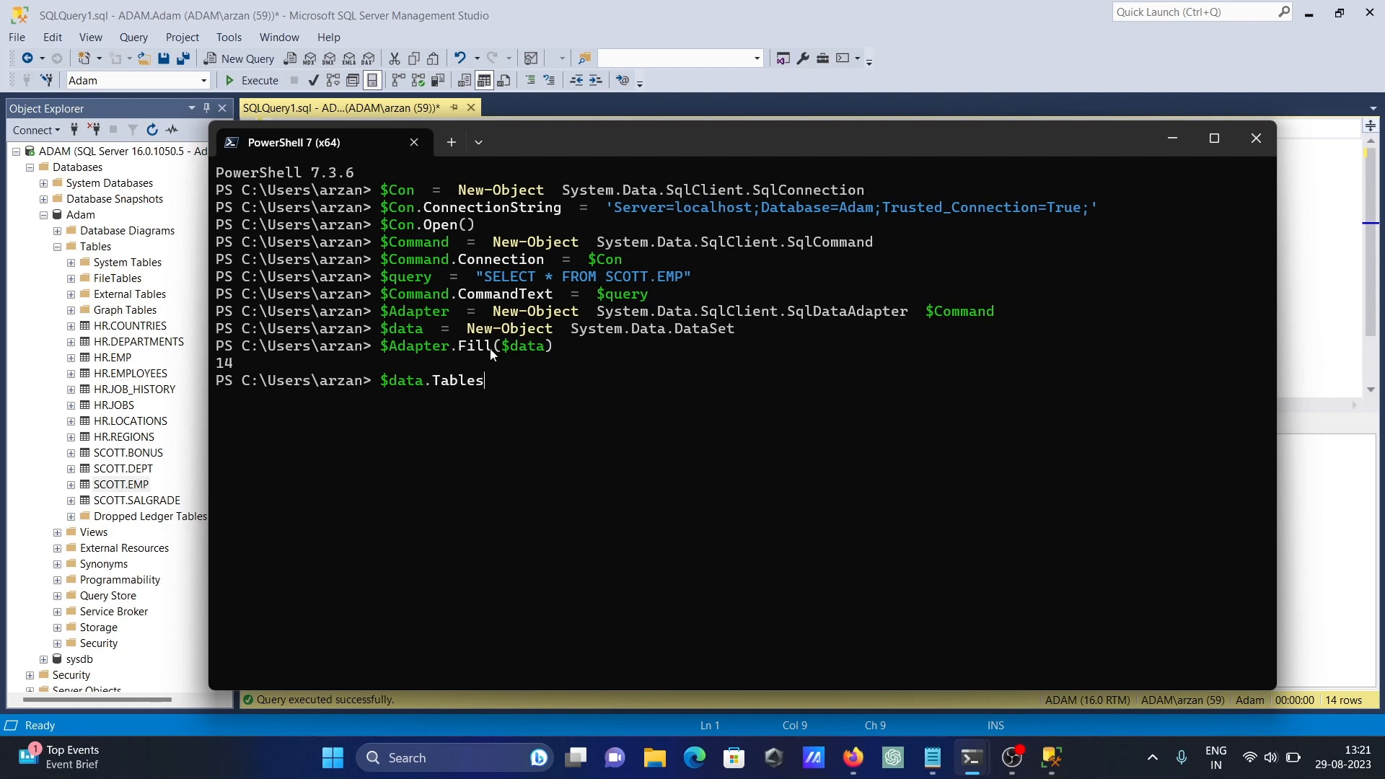
pyautogui.moveTo(626, 283)
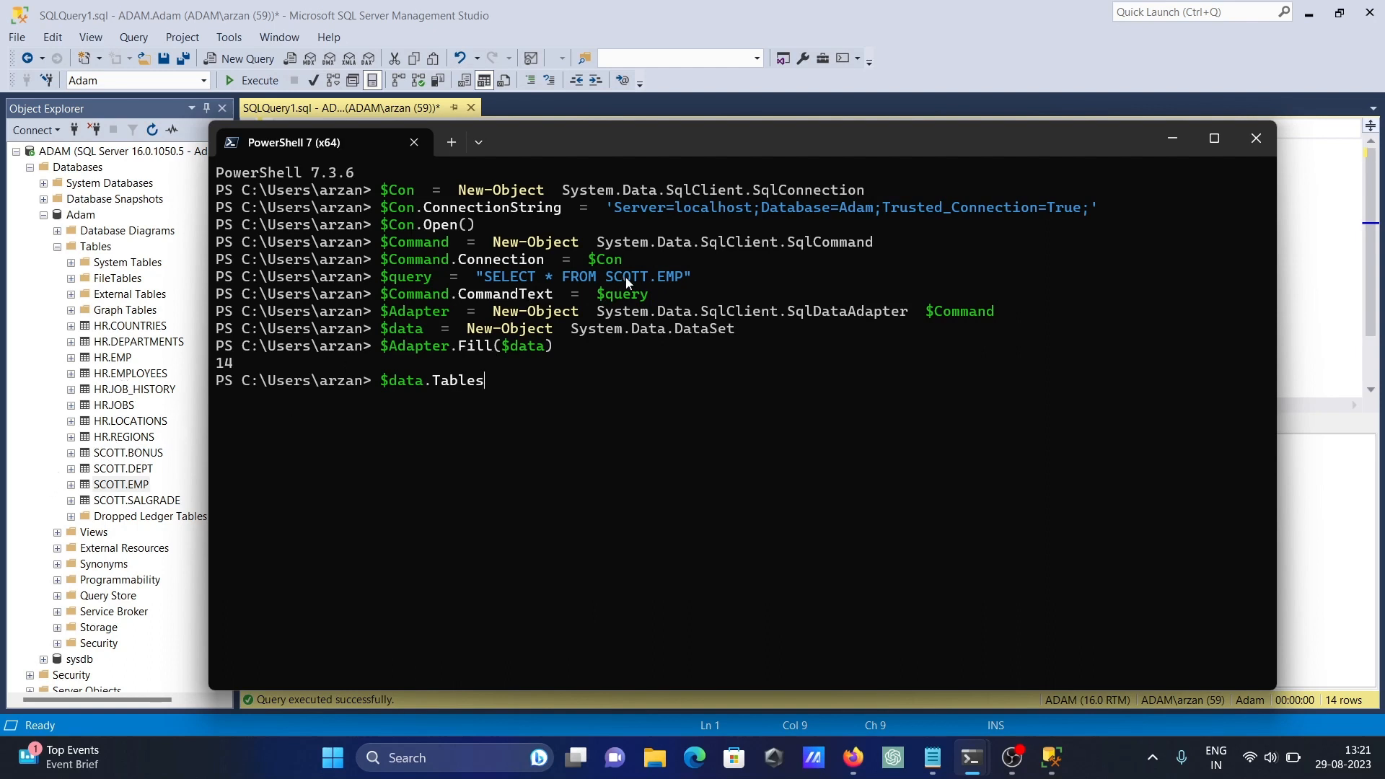
pyautogui.moveTo(639, 297)
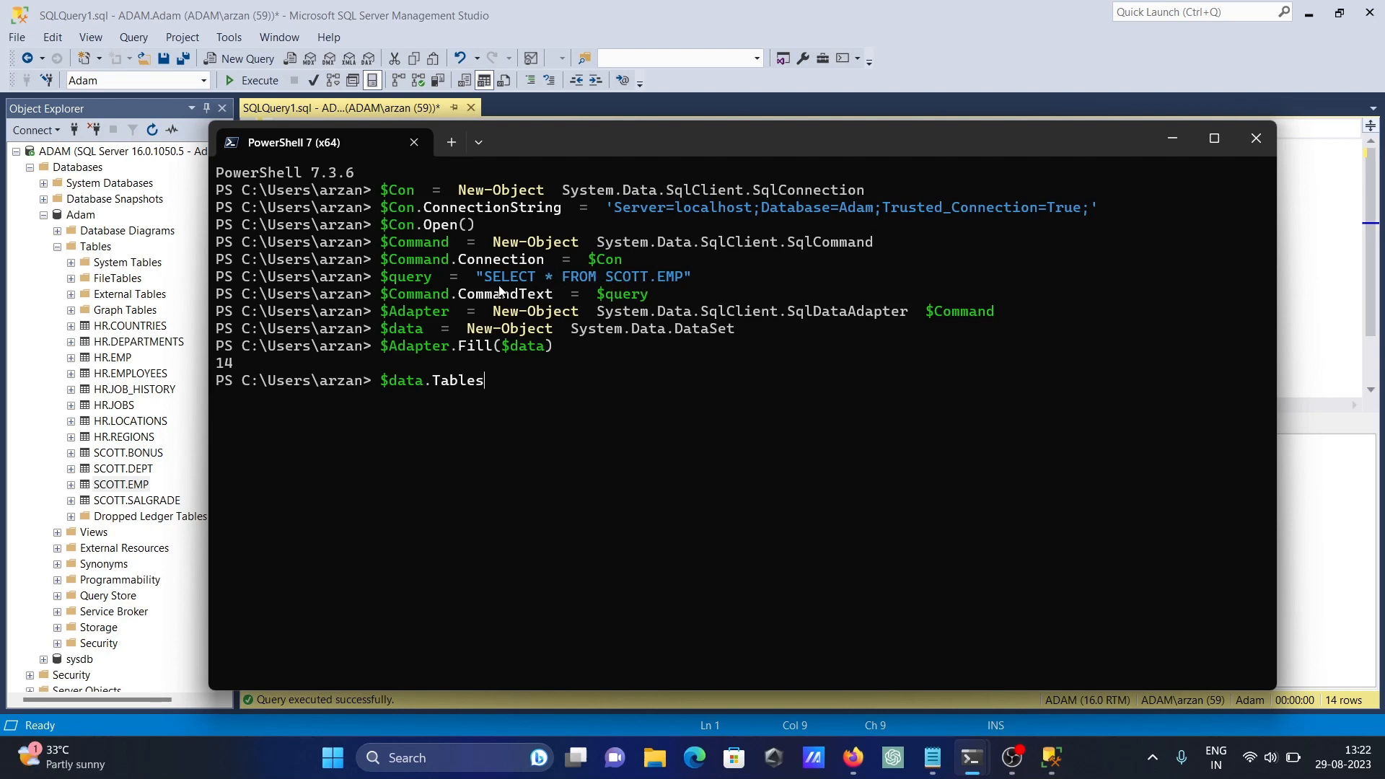
pyautogui.moveTo(406, 317)
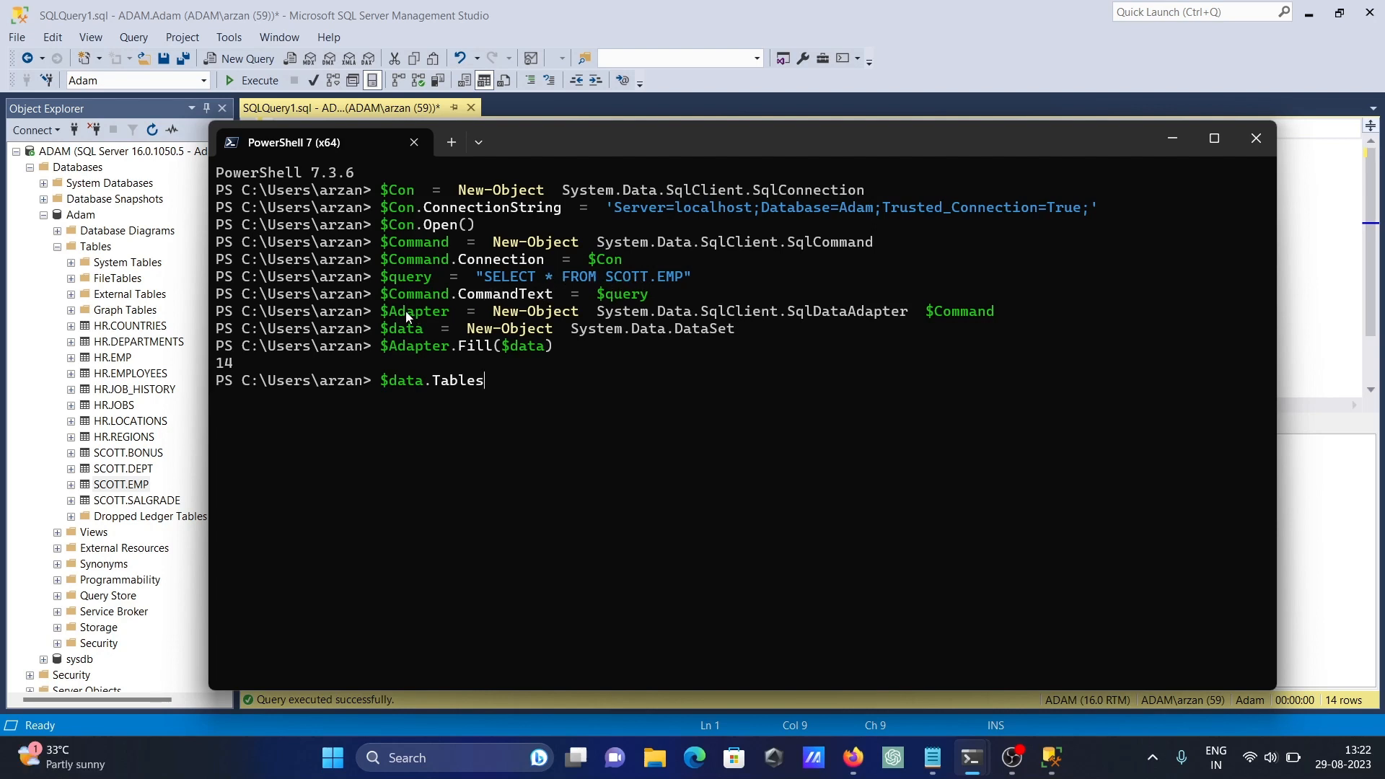
pyautogui.moveTo(615, 318)
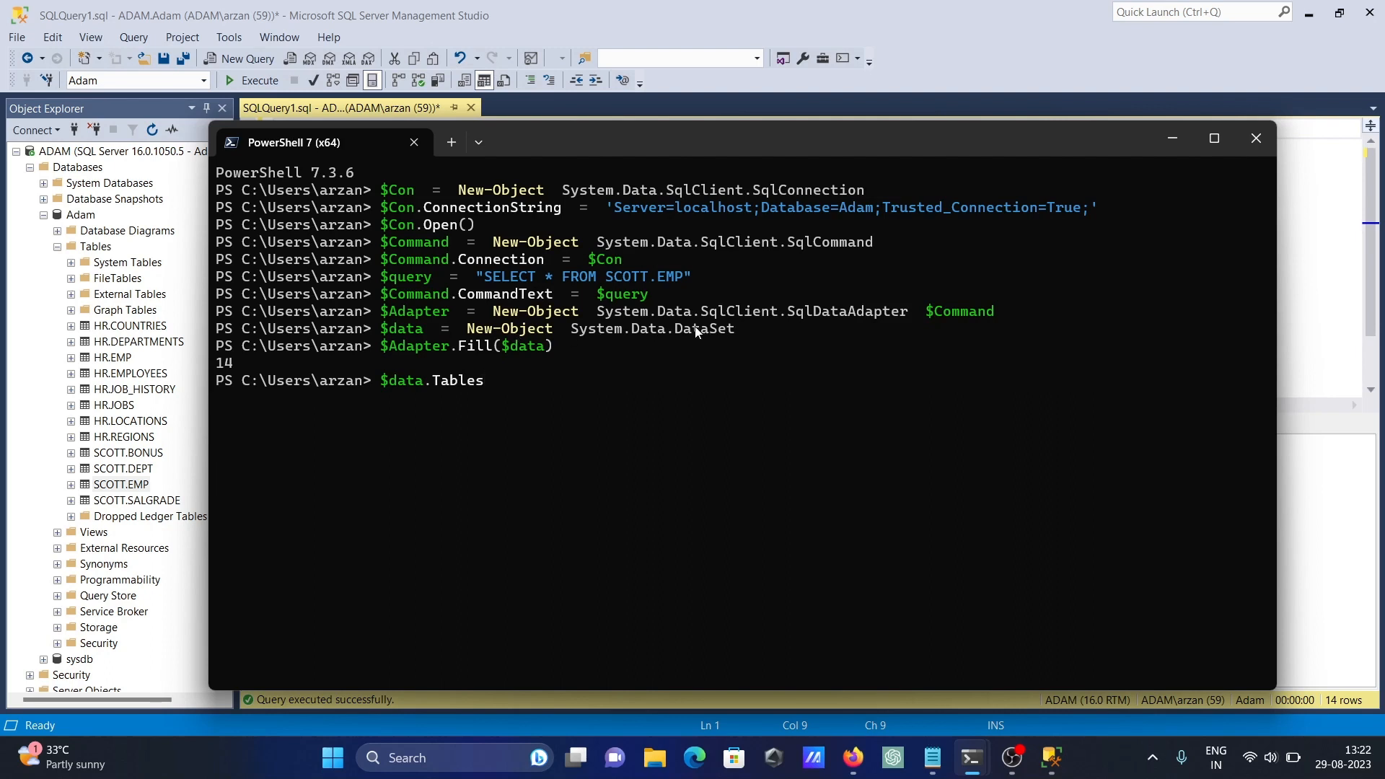
pyautogui.moveTo(486, 362)
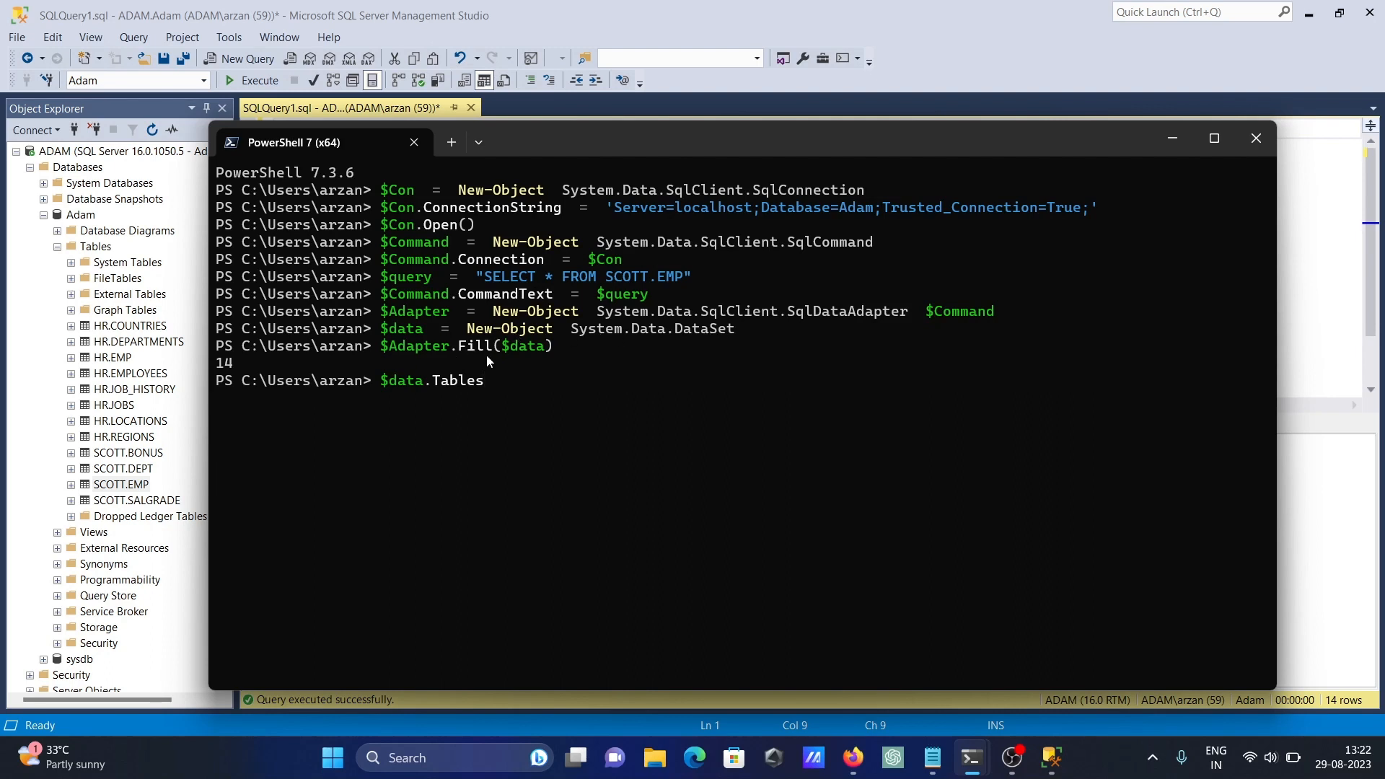
pyautogui.moveTo(541, 352)
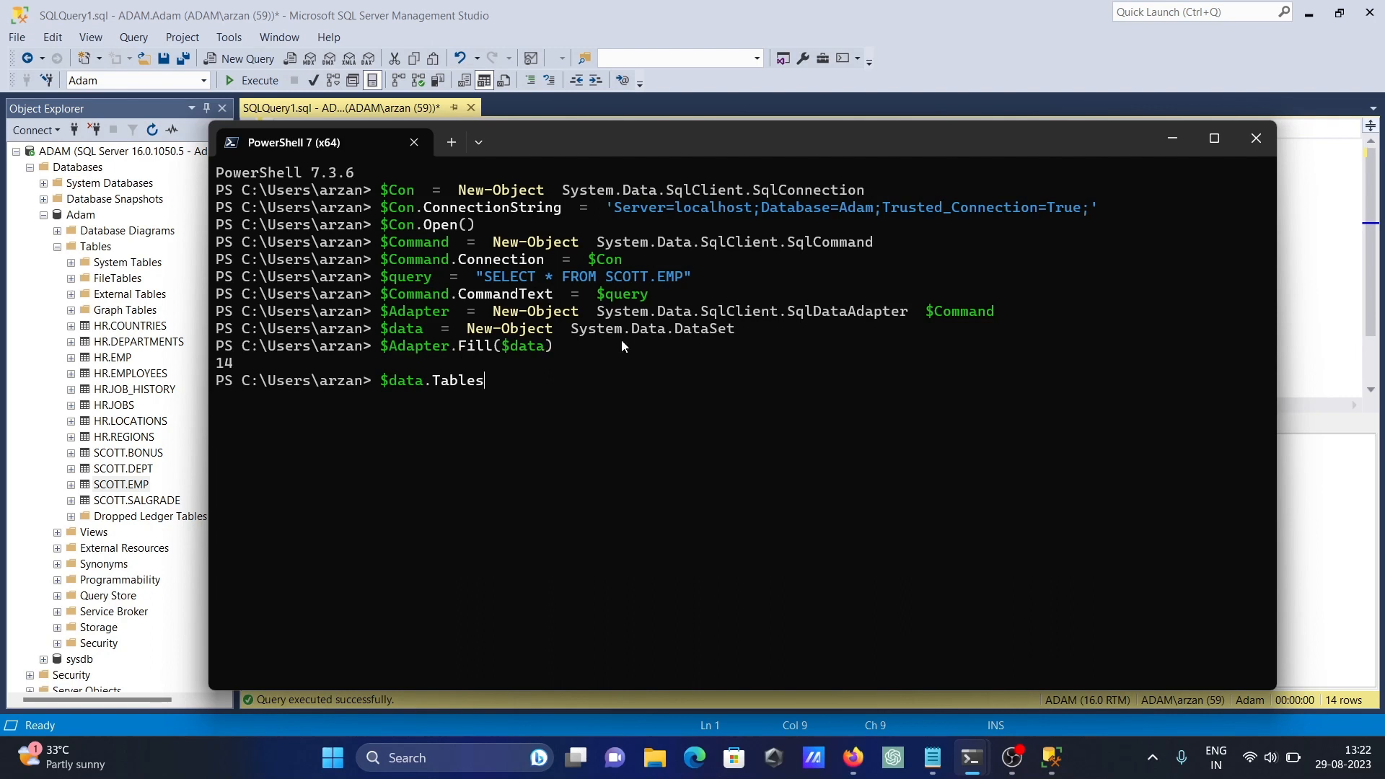
pyautogui.moveTo(665, 323)
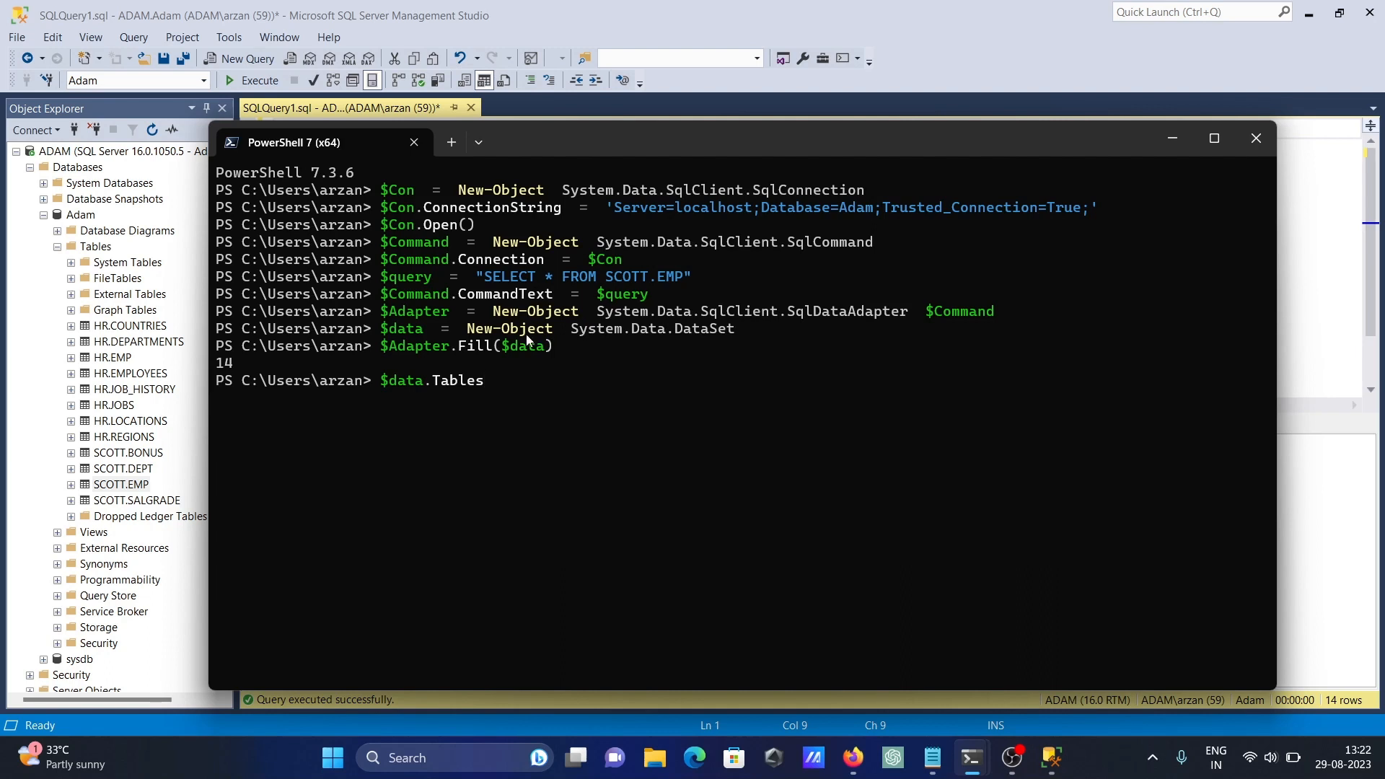
pyautogui.moveTo(520, 359)
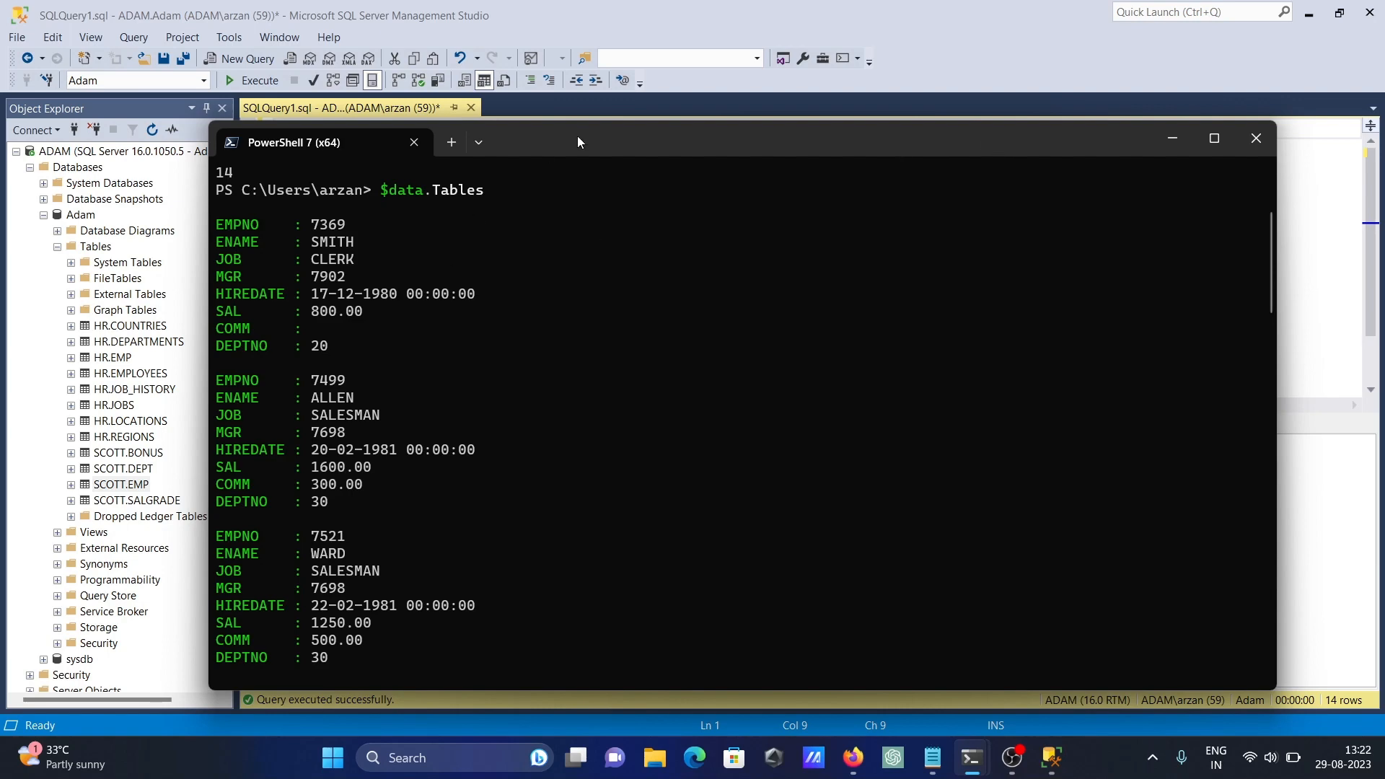
# Step: Drag the terminal's SCOTT.EMP listing beside the SSMS 14-row results grid
pyautogui.moveTo(574, 141); pyautogui.dragTo(1051, 262)
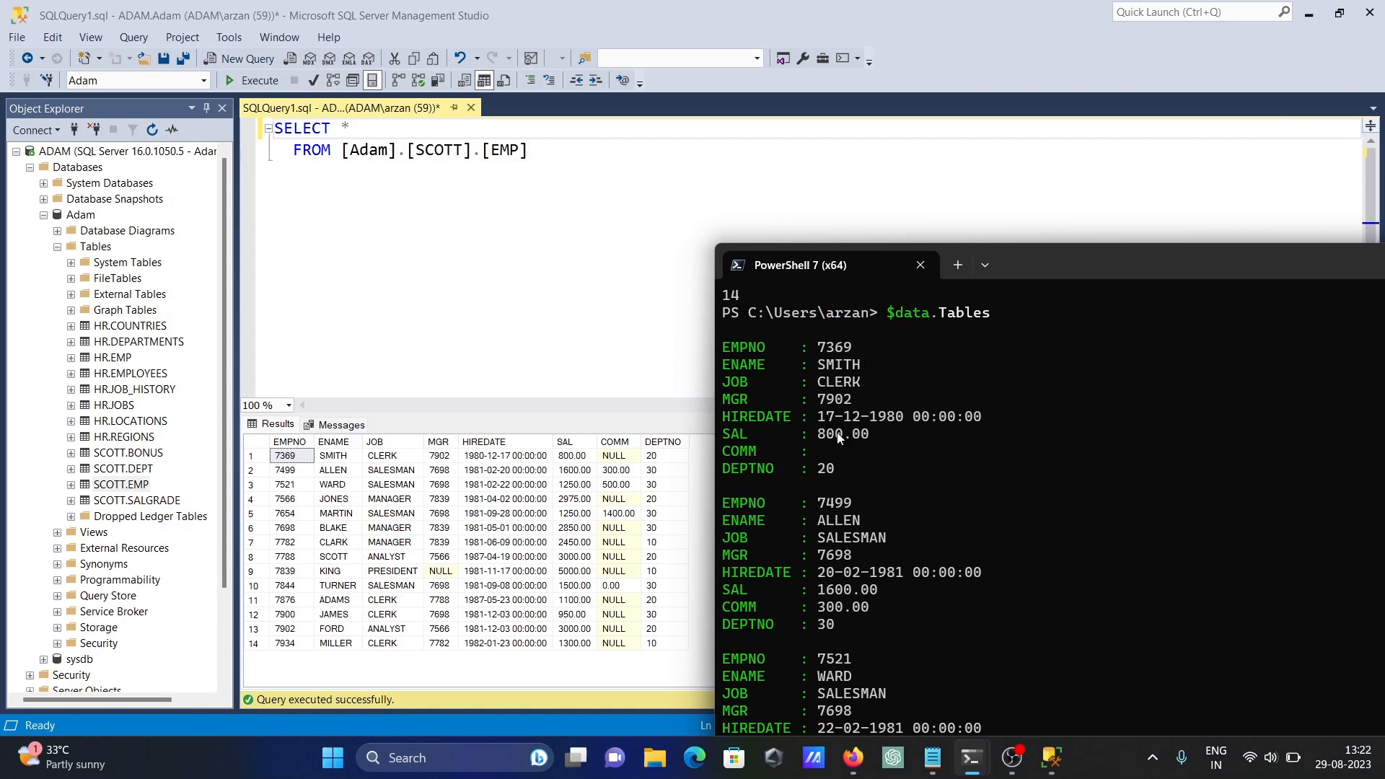
pyautogui.moveTo(787, 477)
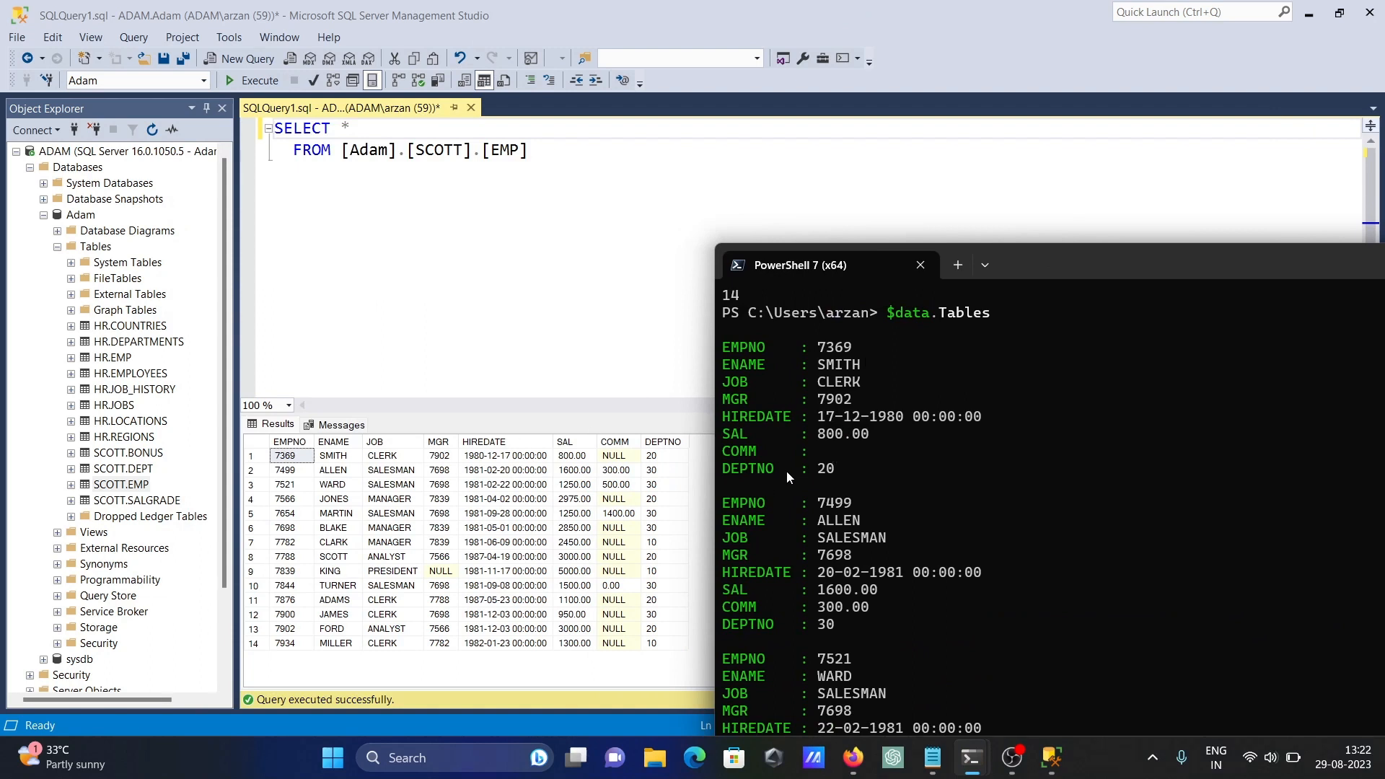
pyautogui.moveTo(850, 493)
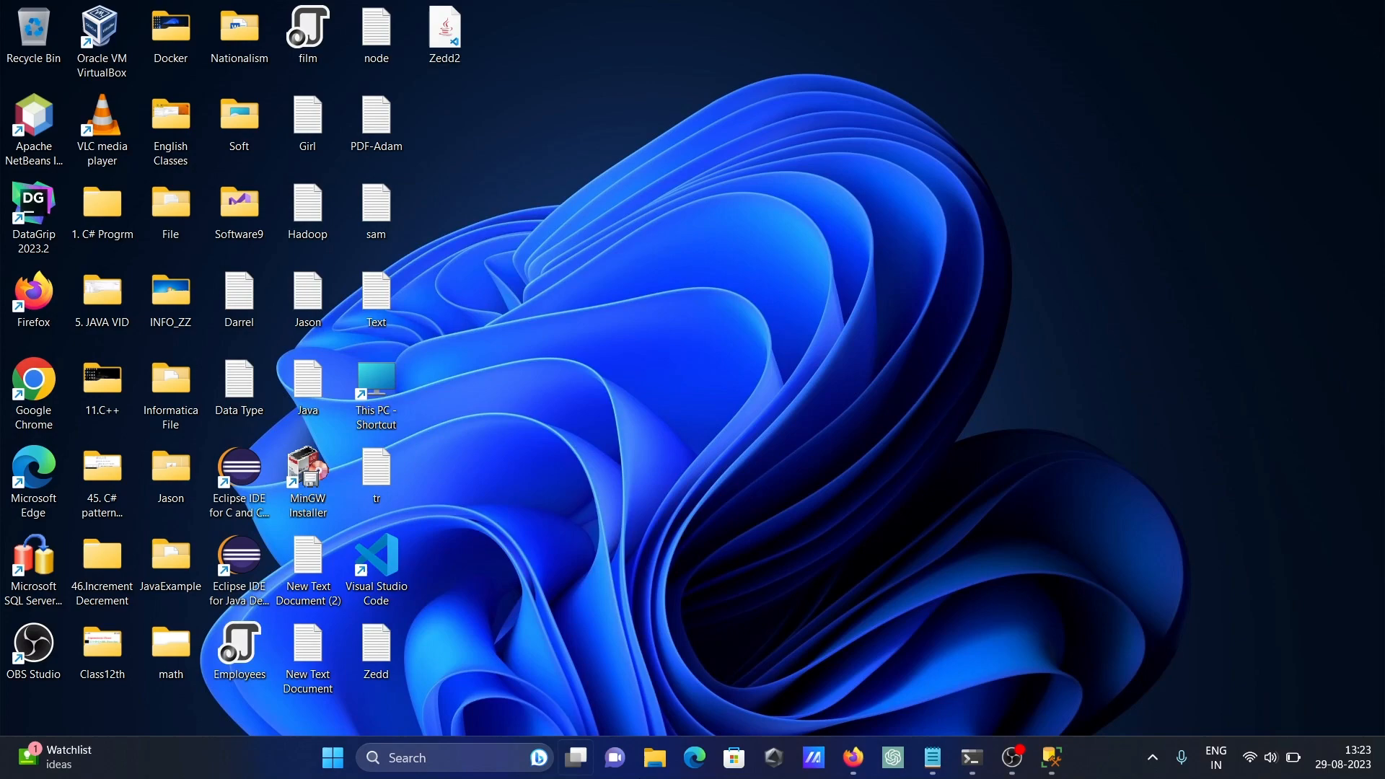
# Step: Return to SSMS and start Windows PowerShell from the Object Explorer context menu
pyautogui.click(1050, 757)
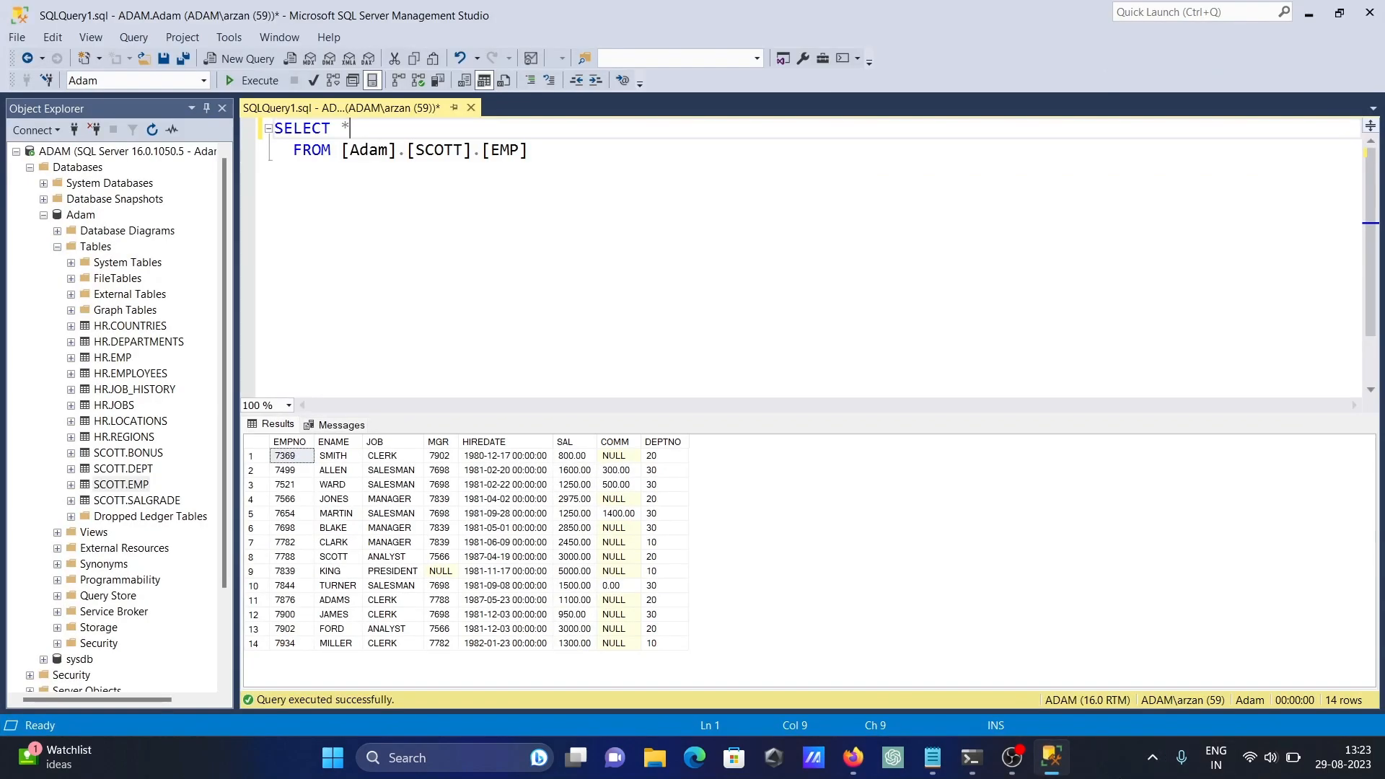
pyautogui.moveTo(386, 322)
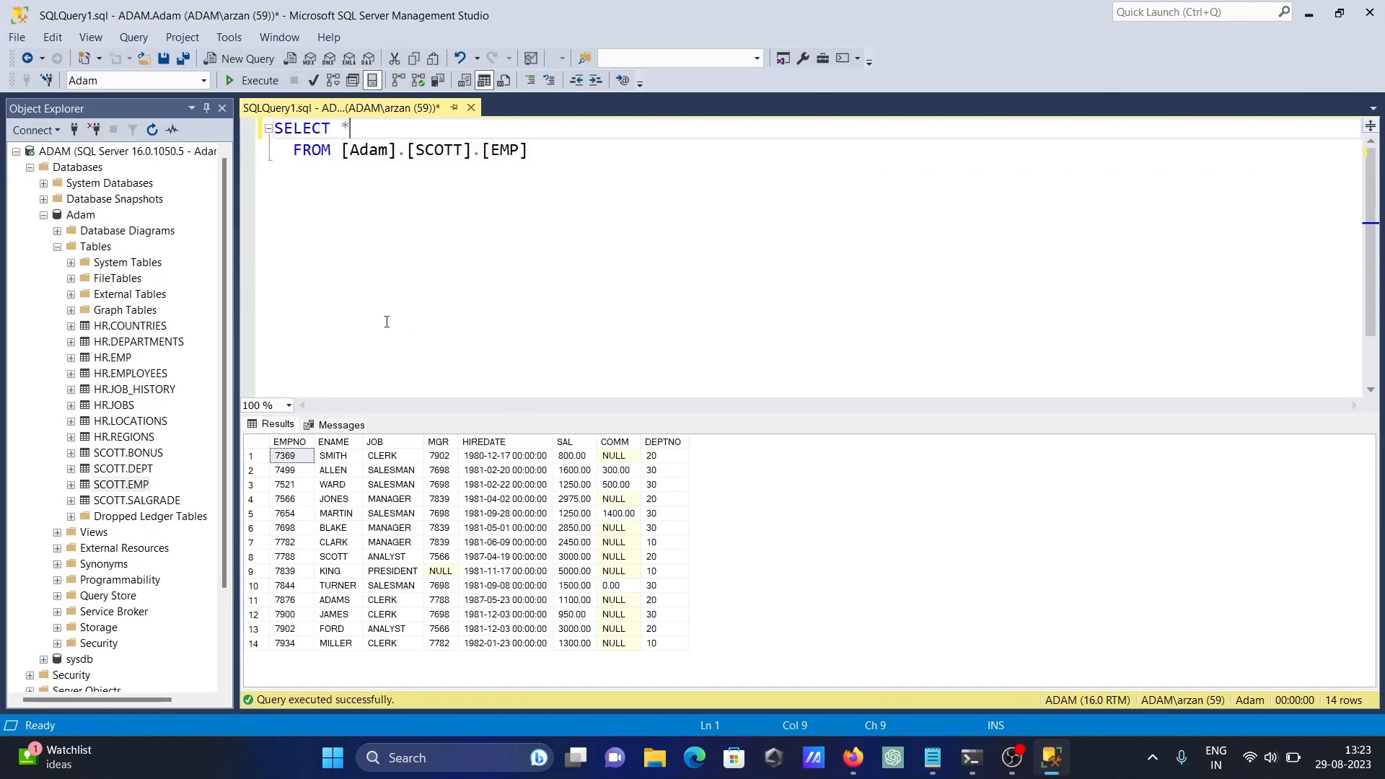
pyautogui.rightClick(77, 167)
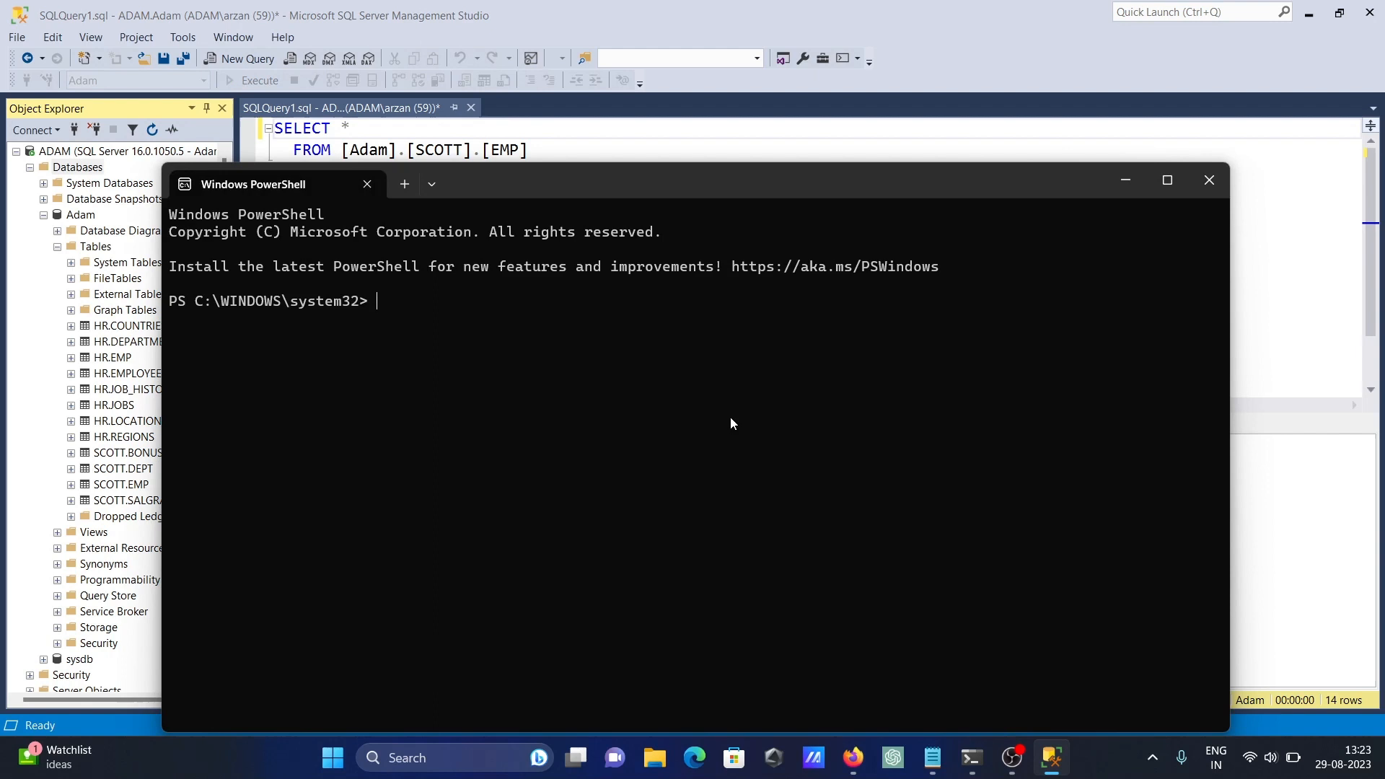
pyautogui.moveTo(323, 290)
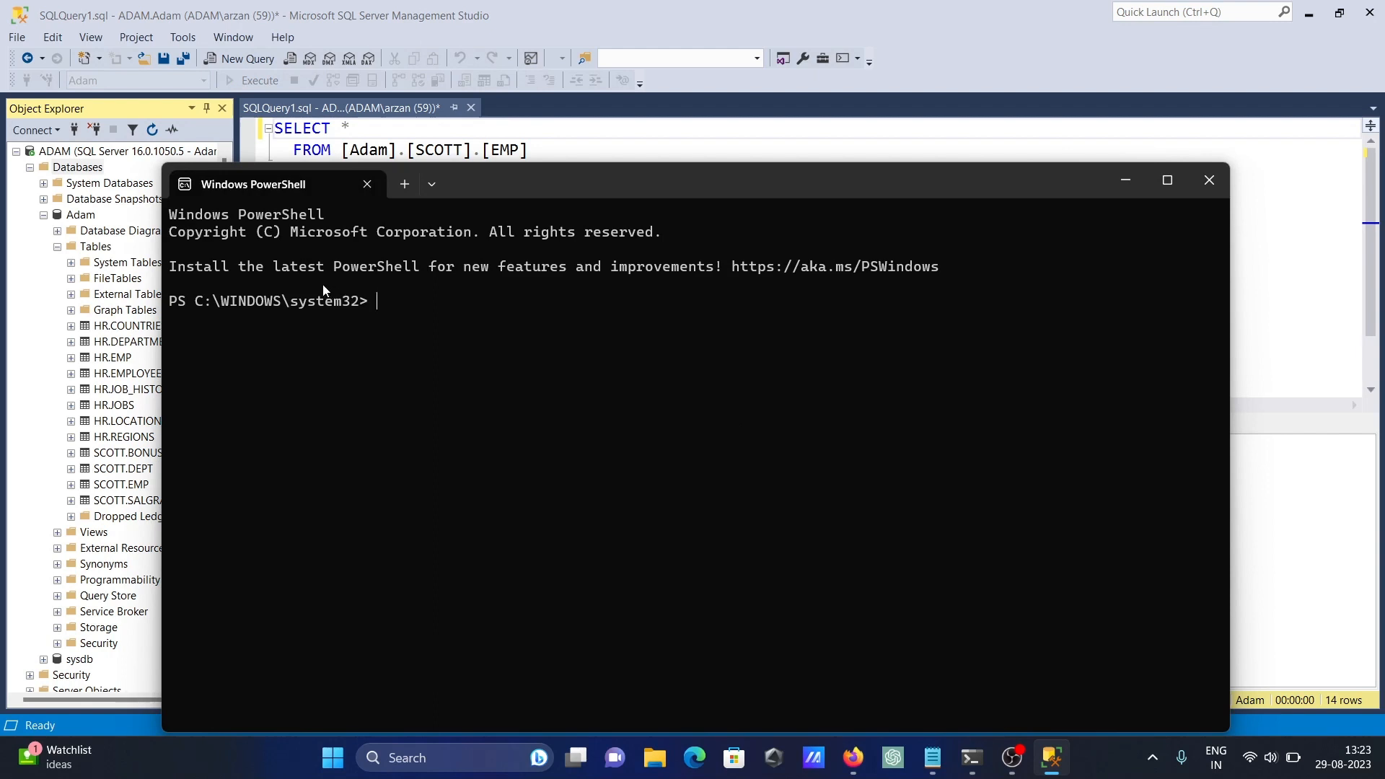
pyautogui.moveTo(433, 355)
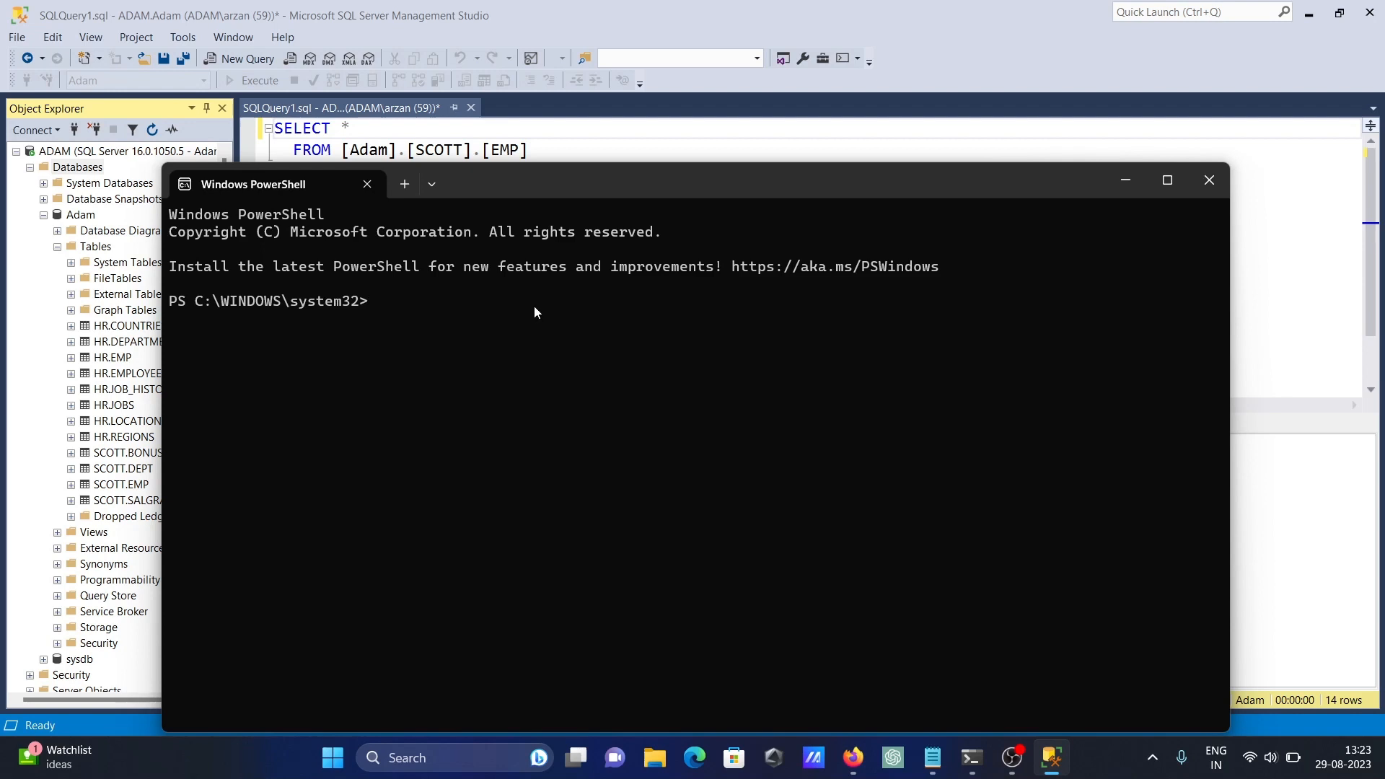
pyautogui.moveTo(364, 316)
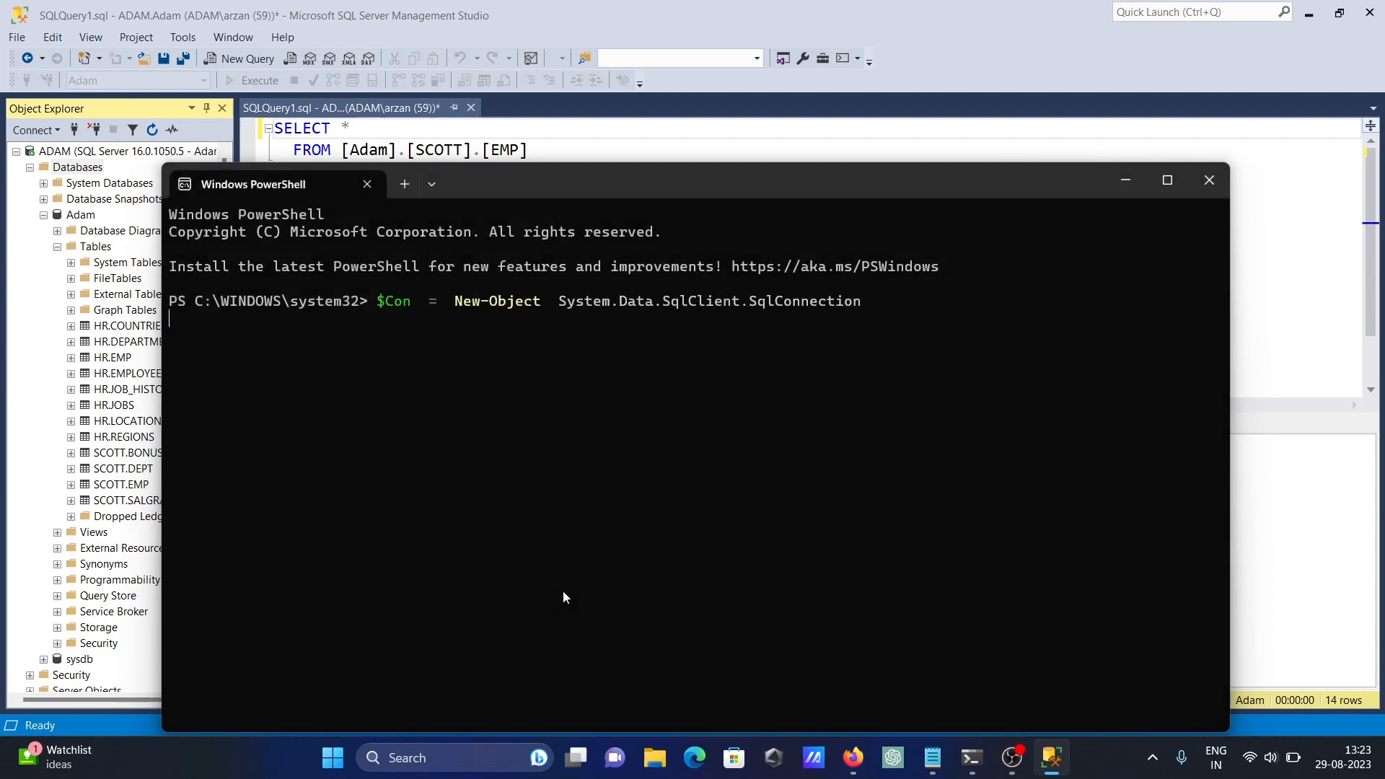
# Step: Run $data.Tables to list the 14 SCOTT.EMP employee records
pyautogui.write('$data.Tables')
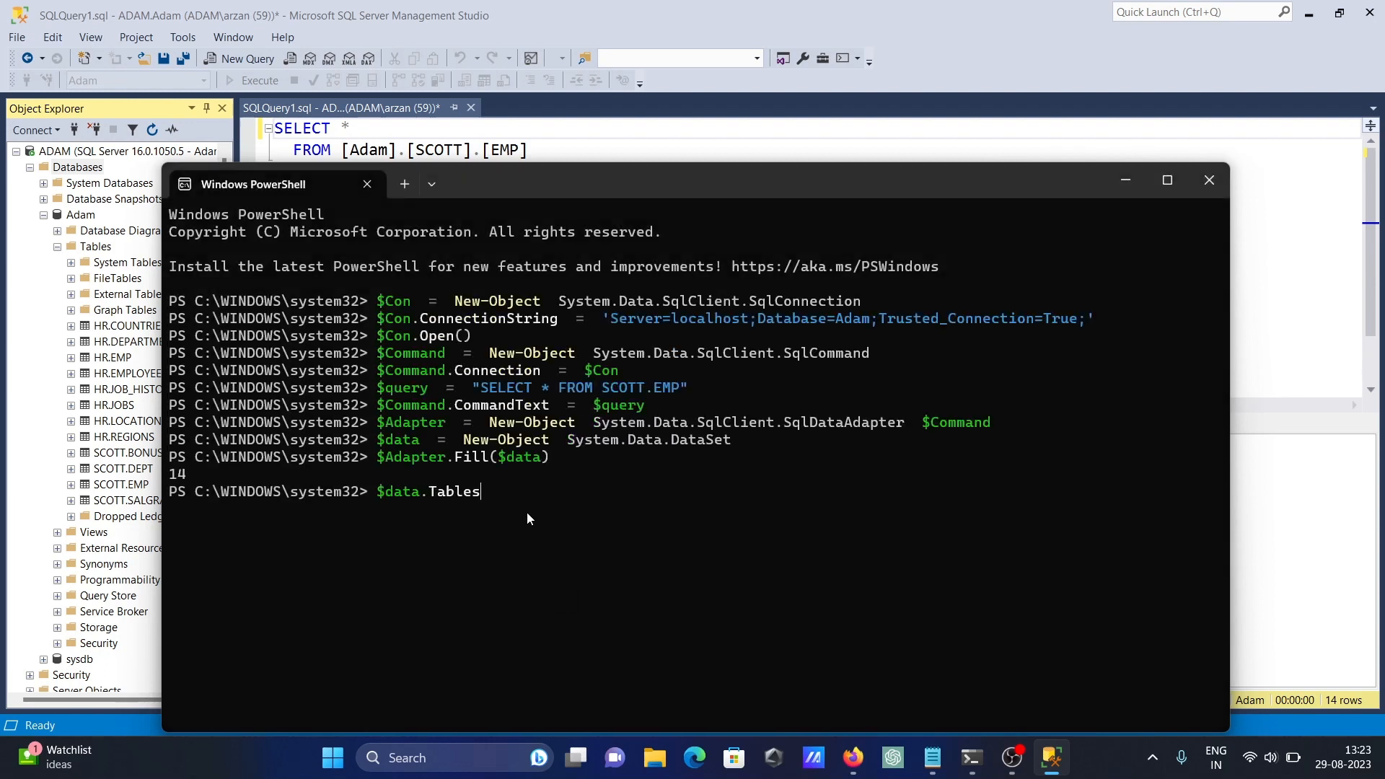
pyautogui.press('enter')
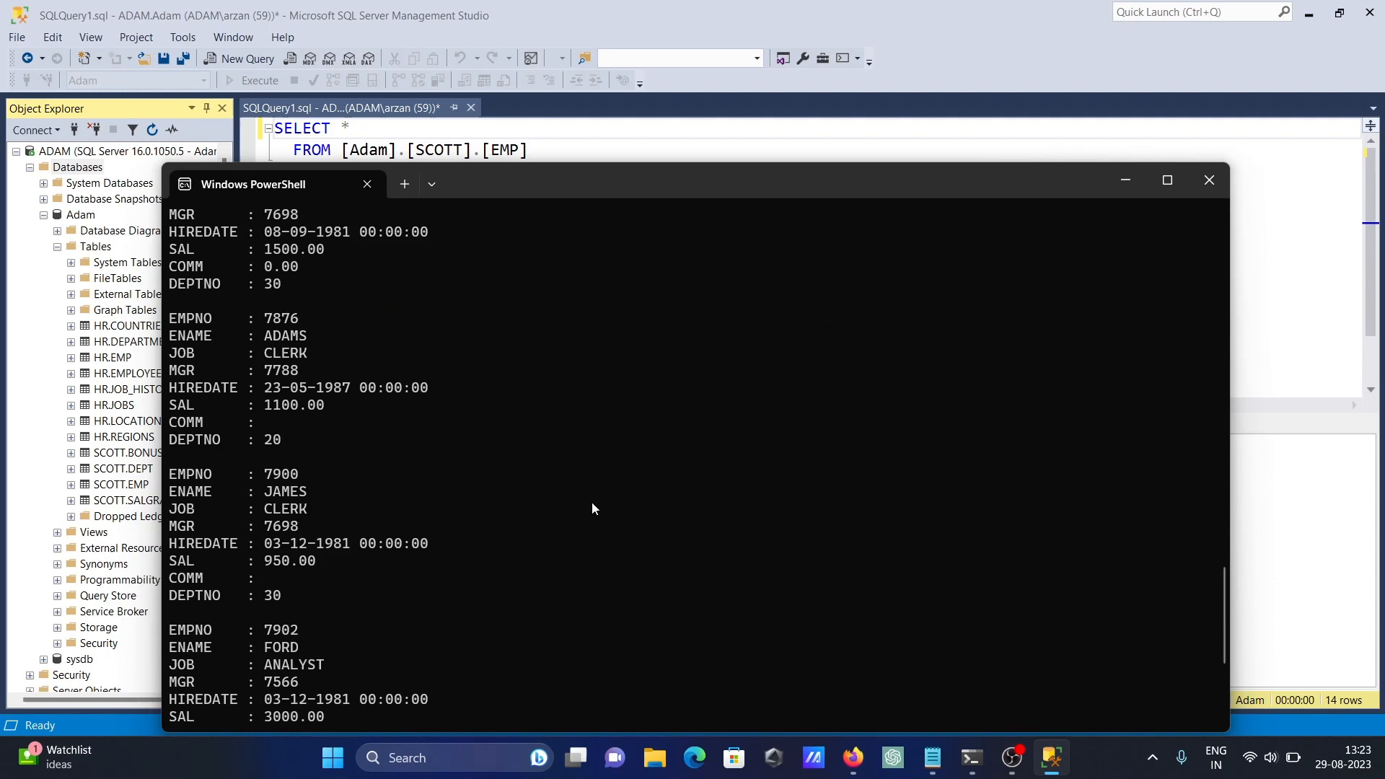